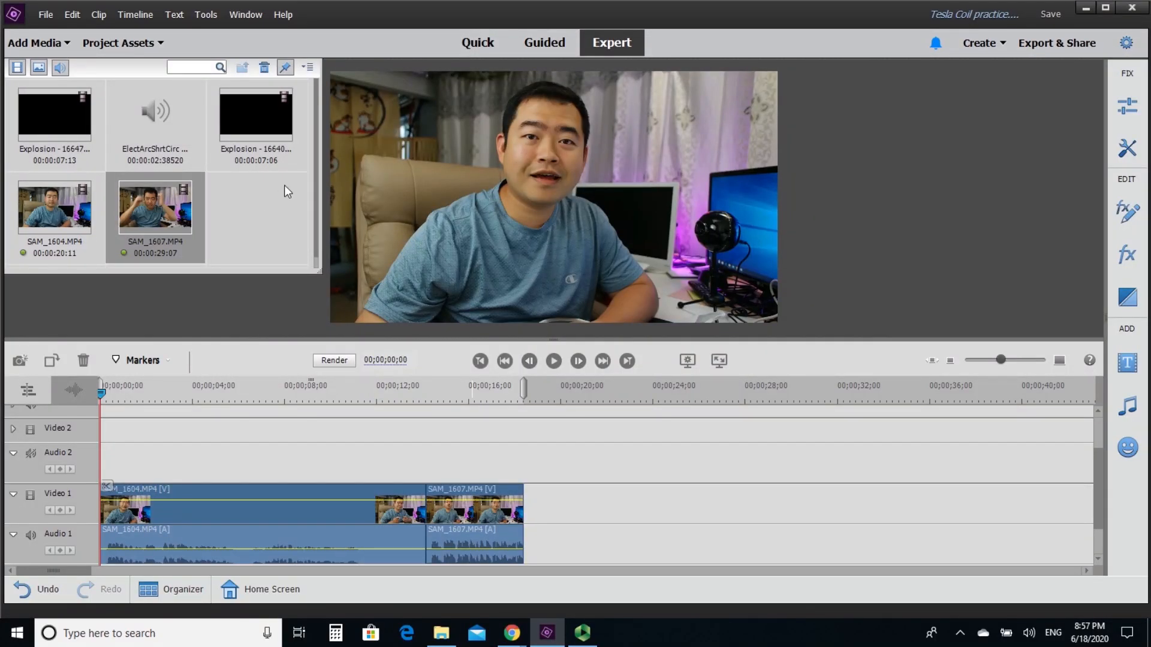
Split the SAM_1604 presenter clip at the playhead and apply the Lightning effect to its second part.
click(54, 211)
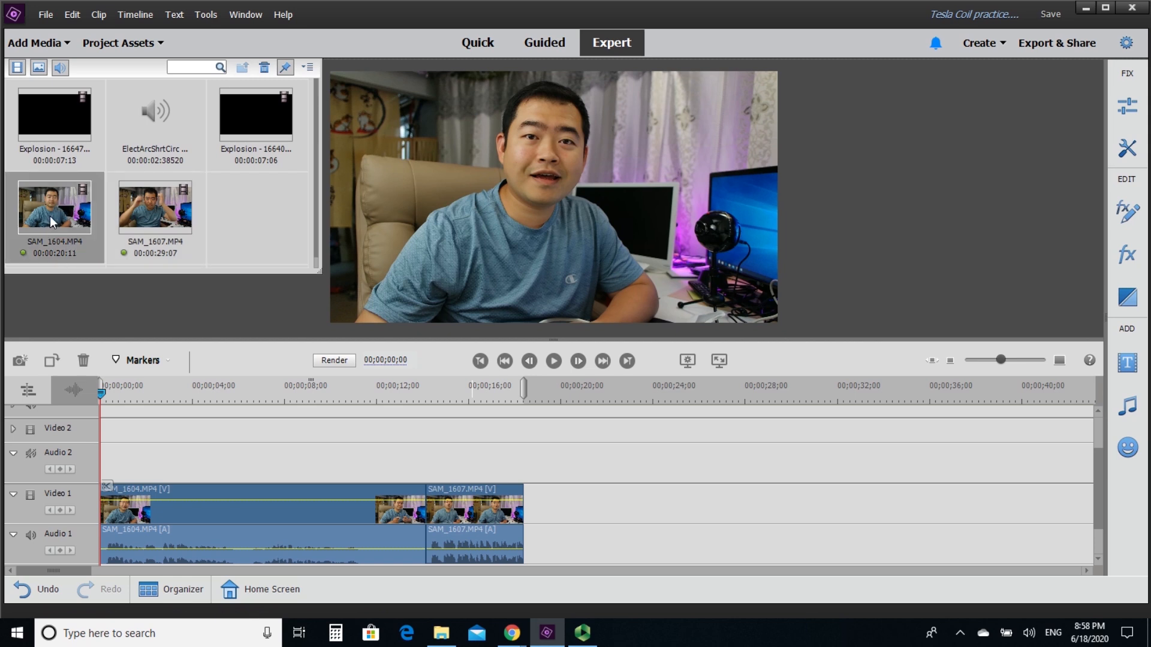
click(154, 207)
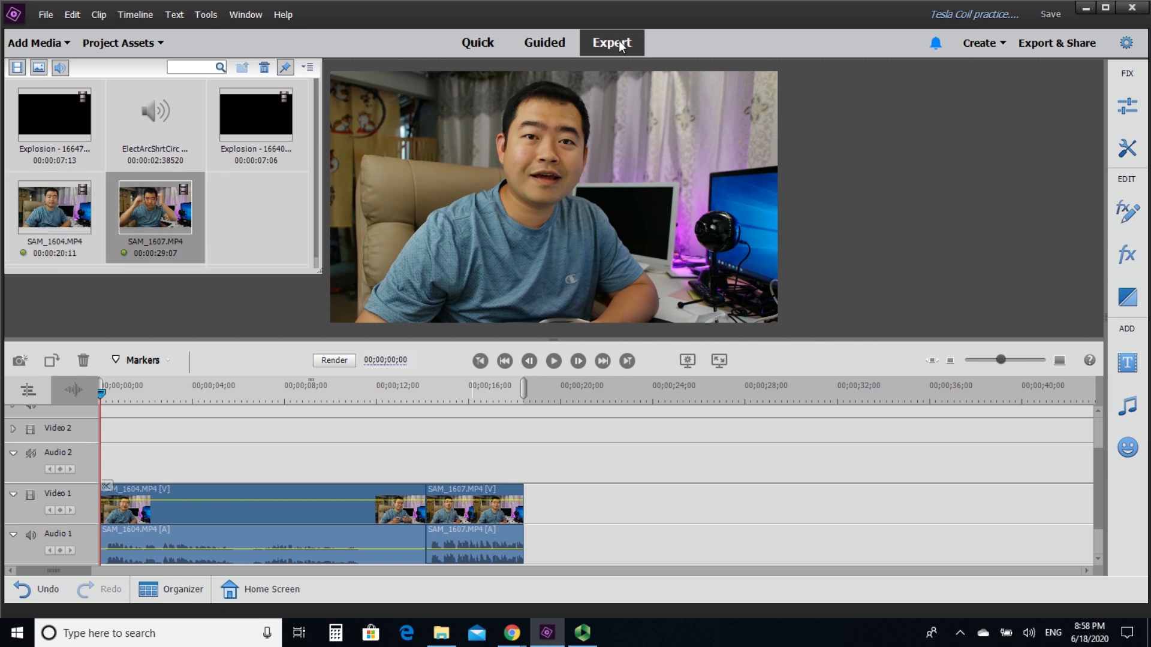
mouse_move(103, 399)
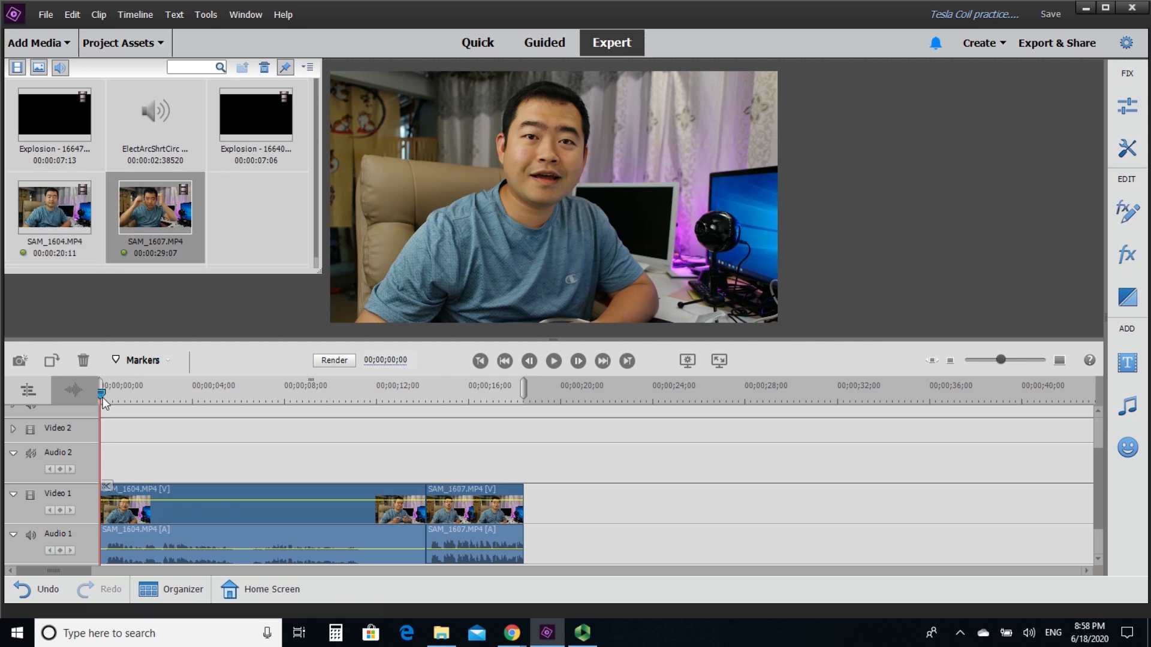
click(427, 394)
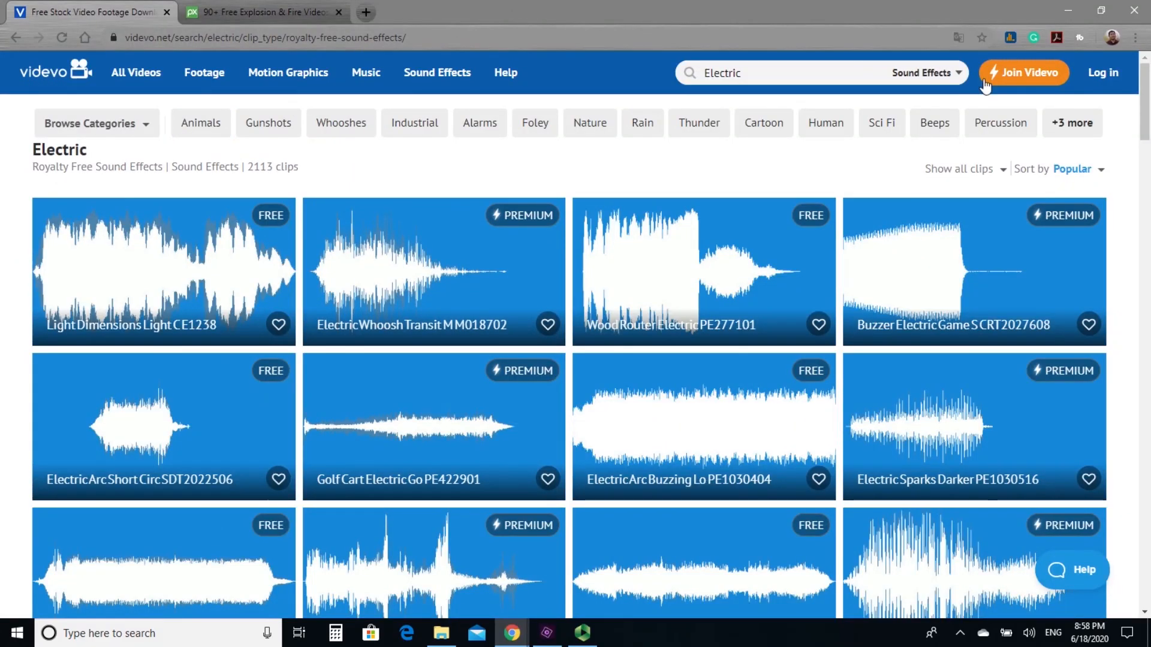
click(771, 73)
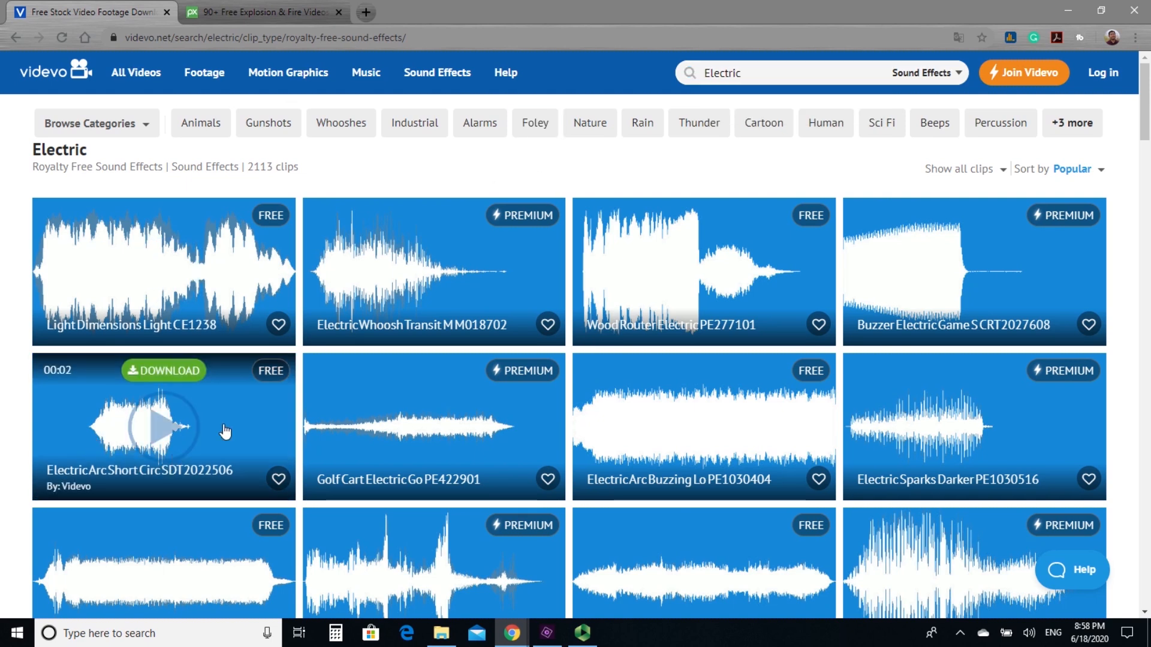
mouse_move(203, 461)
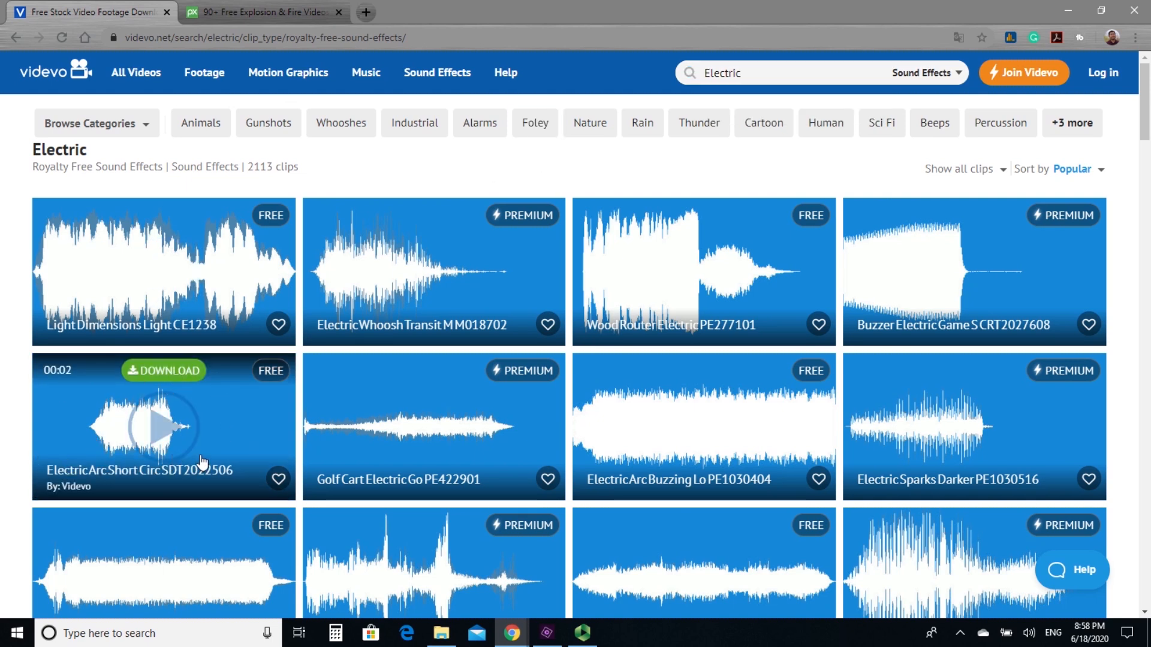
Preview the short electric arc sound and scroll through the Applied Effects lightning settings.
click(268, 12)
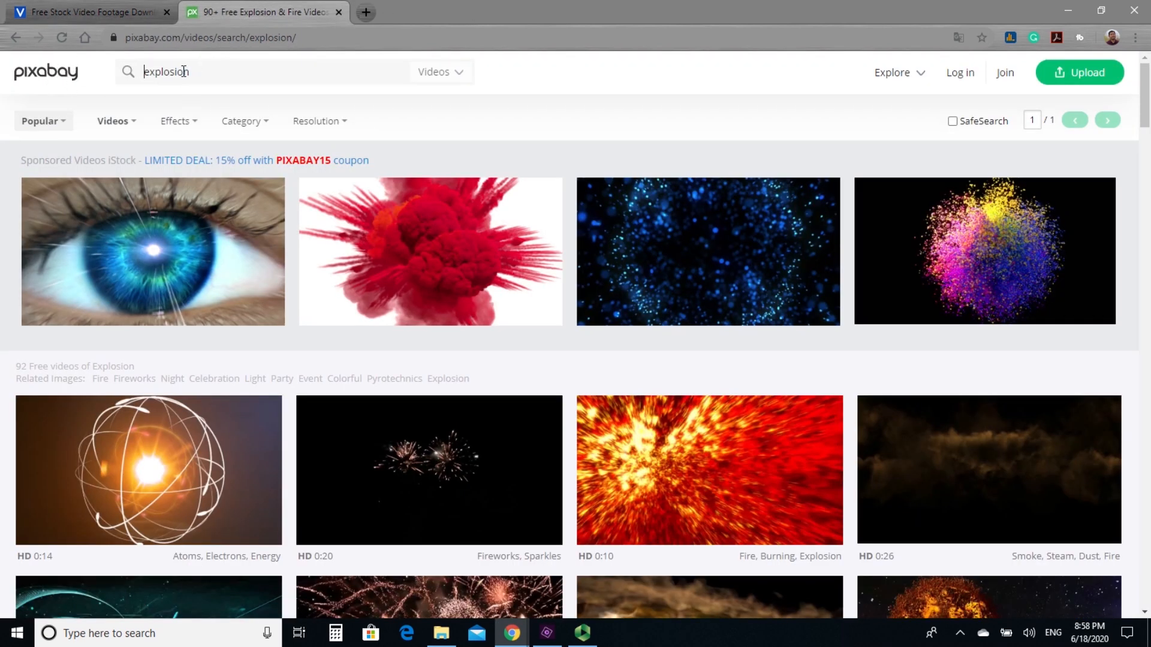
scroll(down, 3)
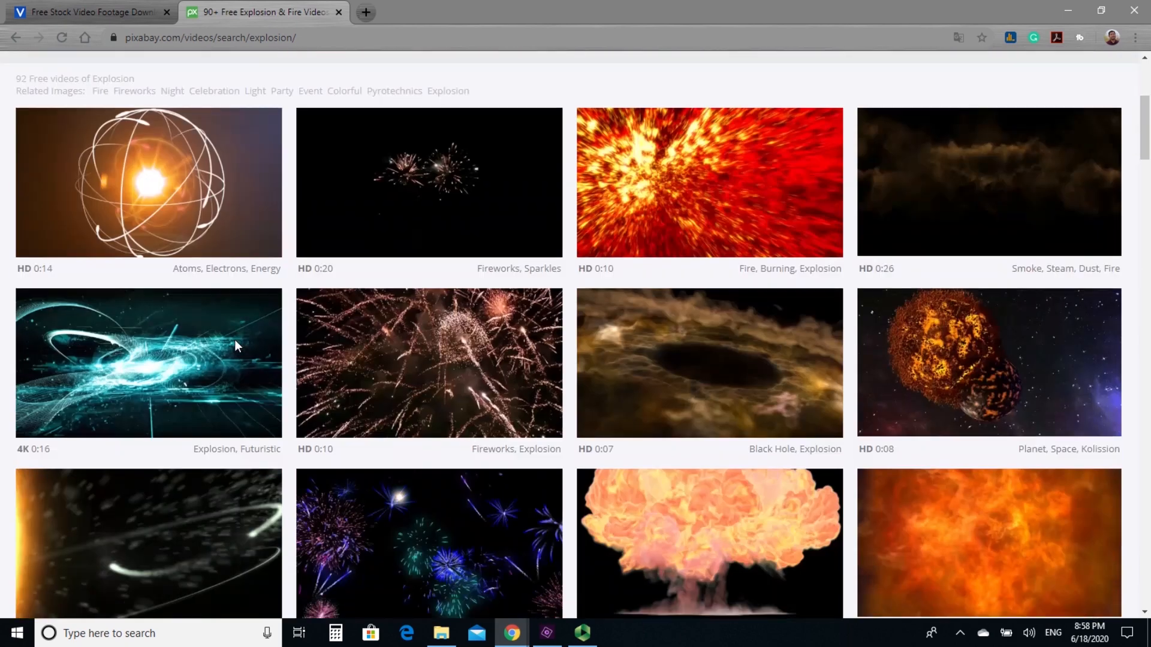
scroll(down, 3)
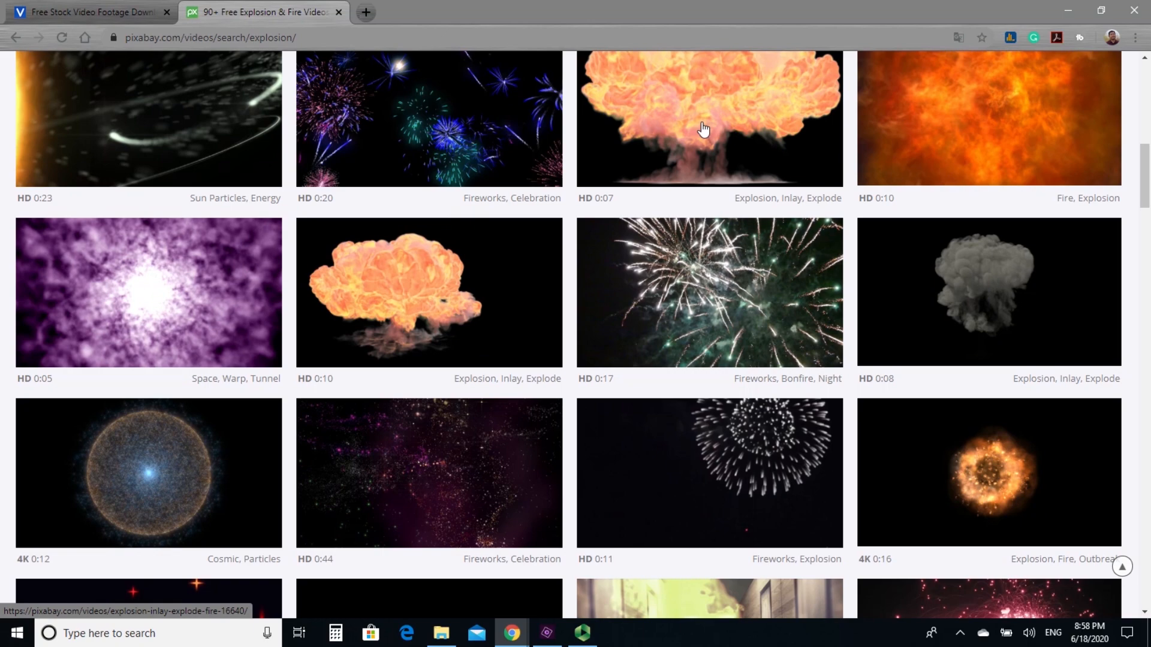
mouse_move(937, 271)
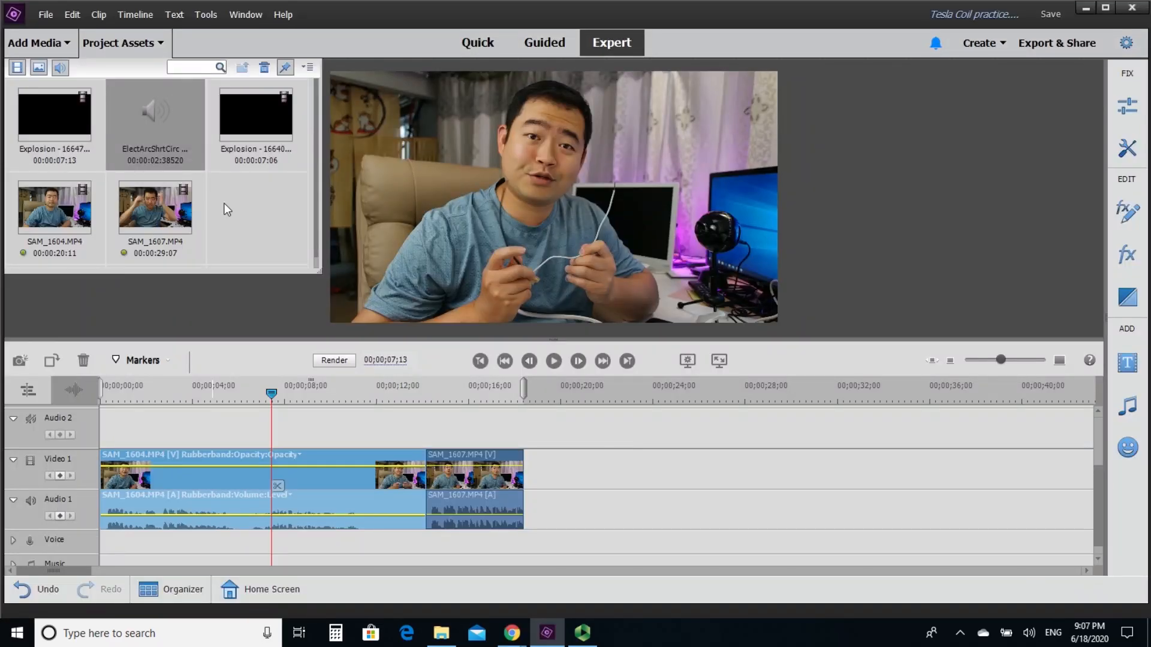
mouse_move(93, 160)
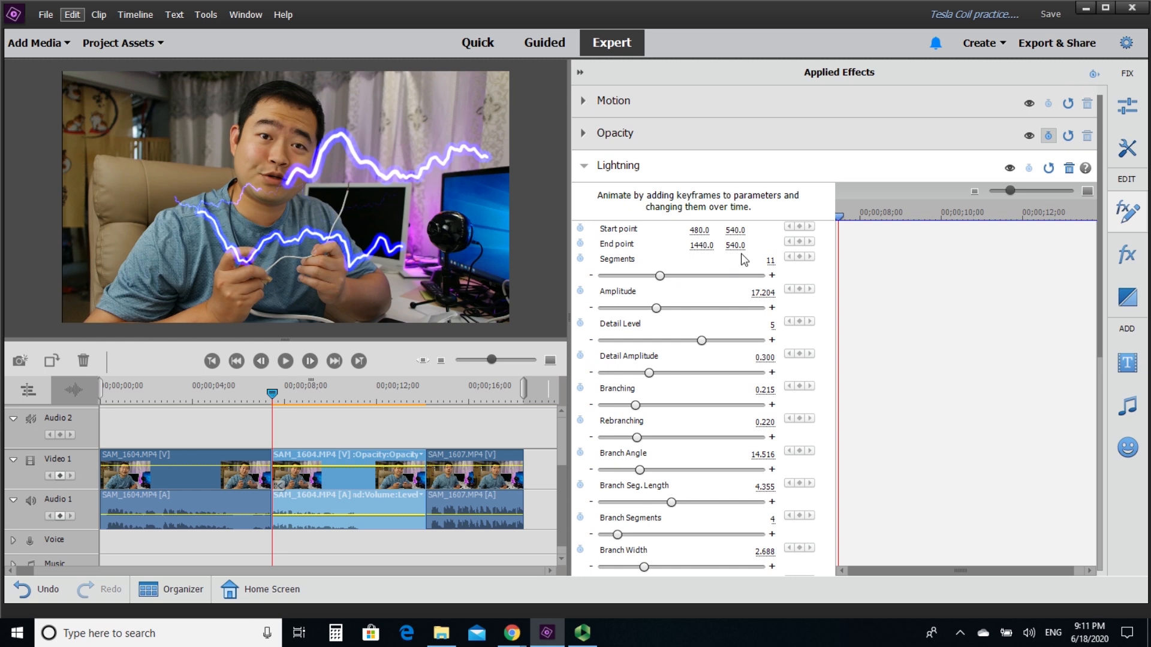
mouse_move(646, 462)
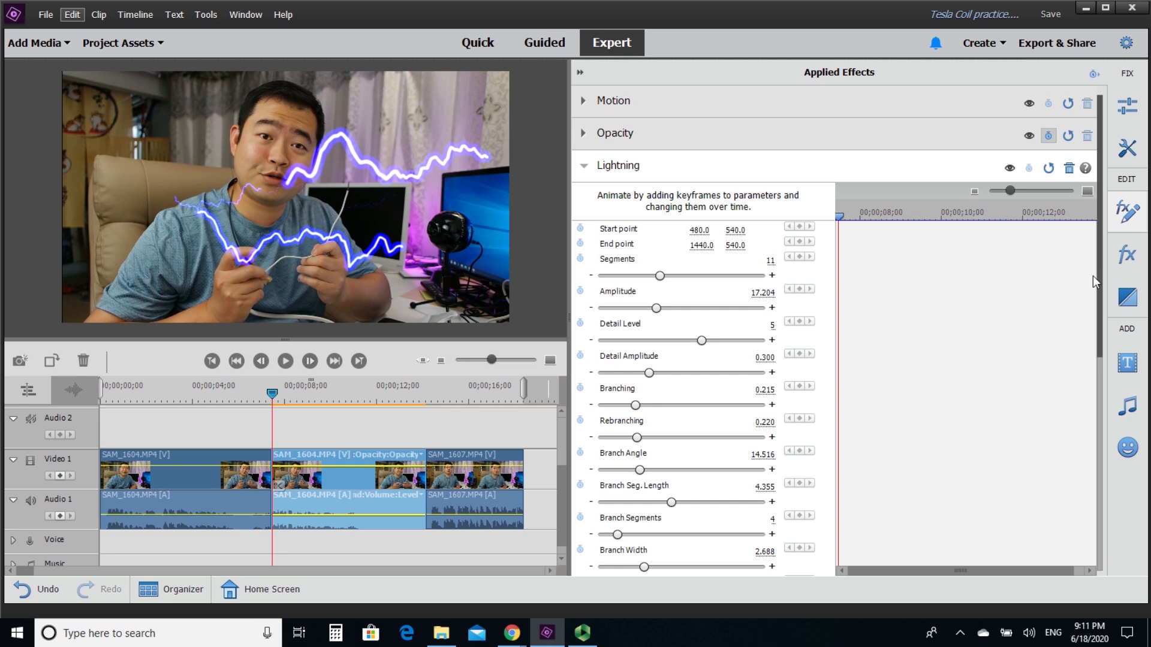
Set Lightning Branching to 0 and Width to 17.5, with animation toggled on Start and End point.
scroll(down, 3)
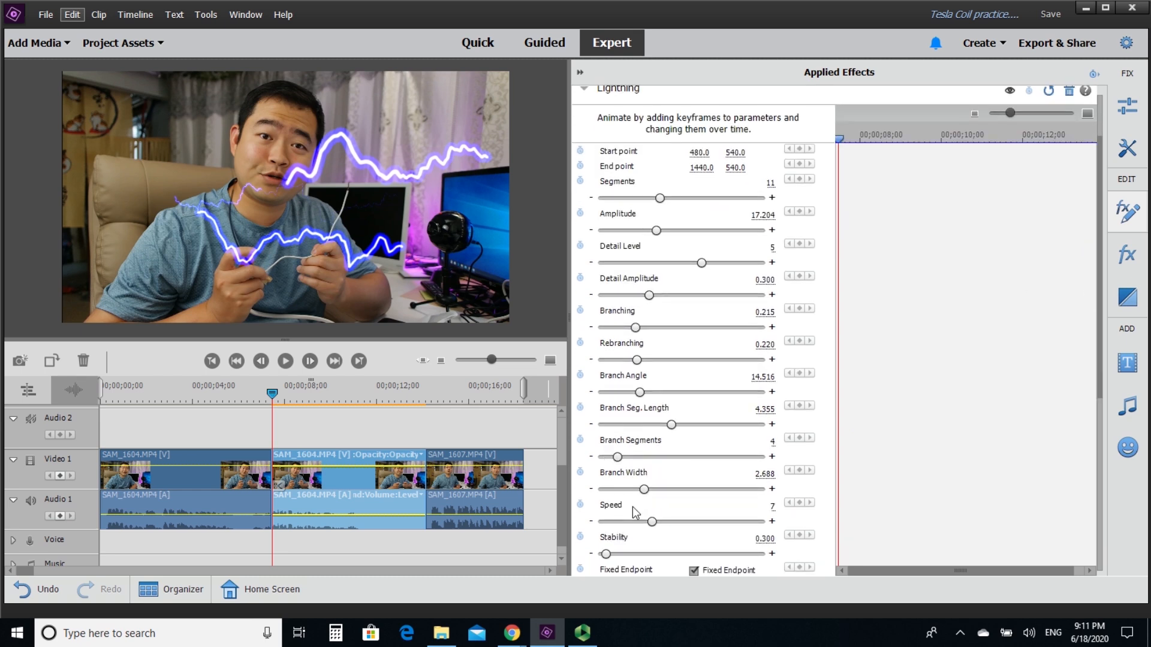
mouse_move(634, 460)
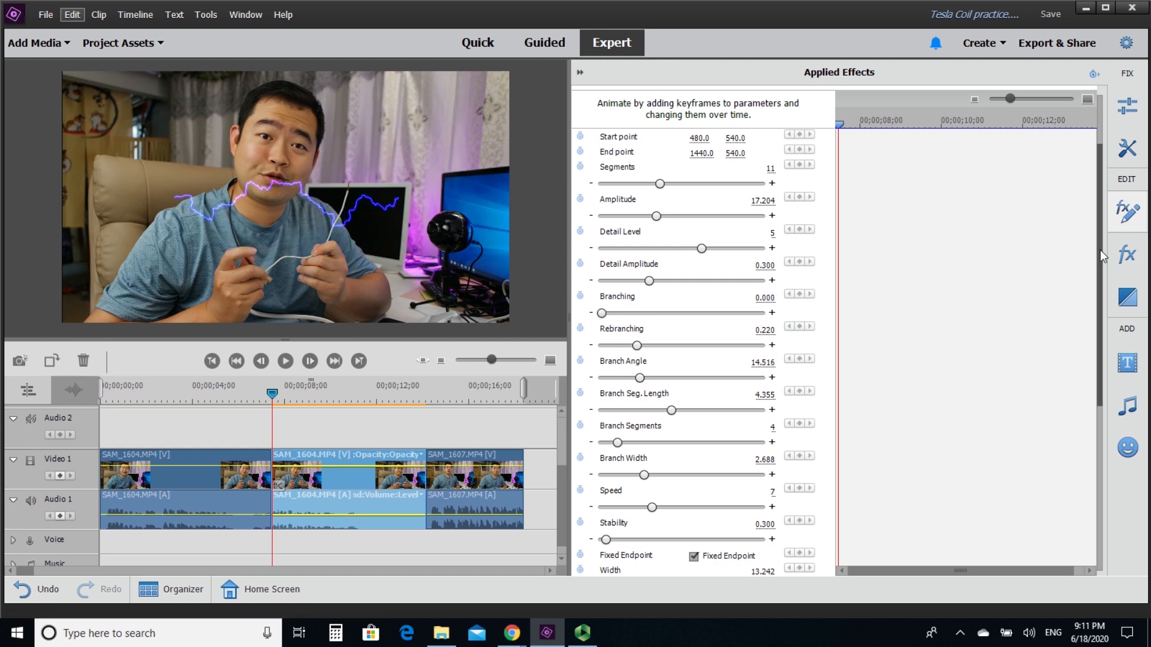
scroll(down, 3)
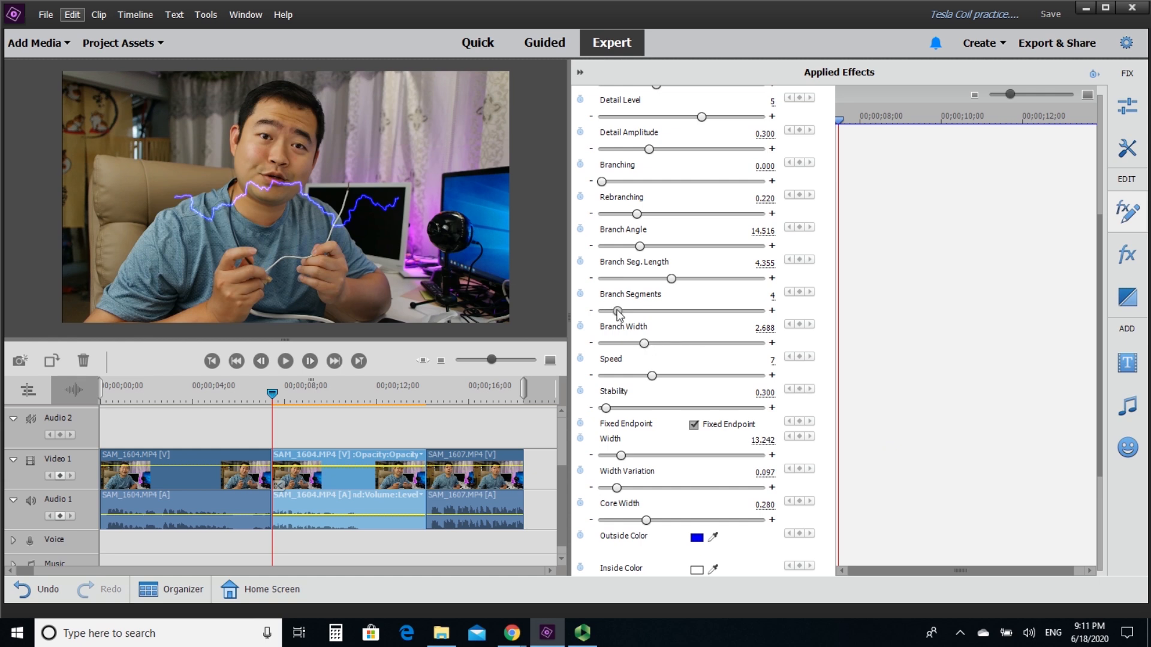
mouse_move(626, 308)
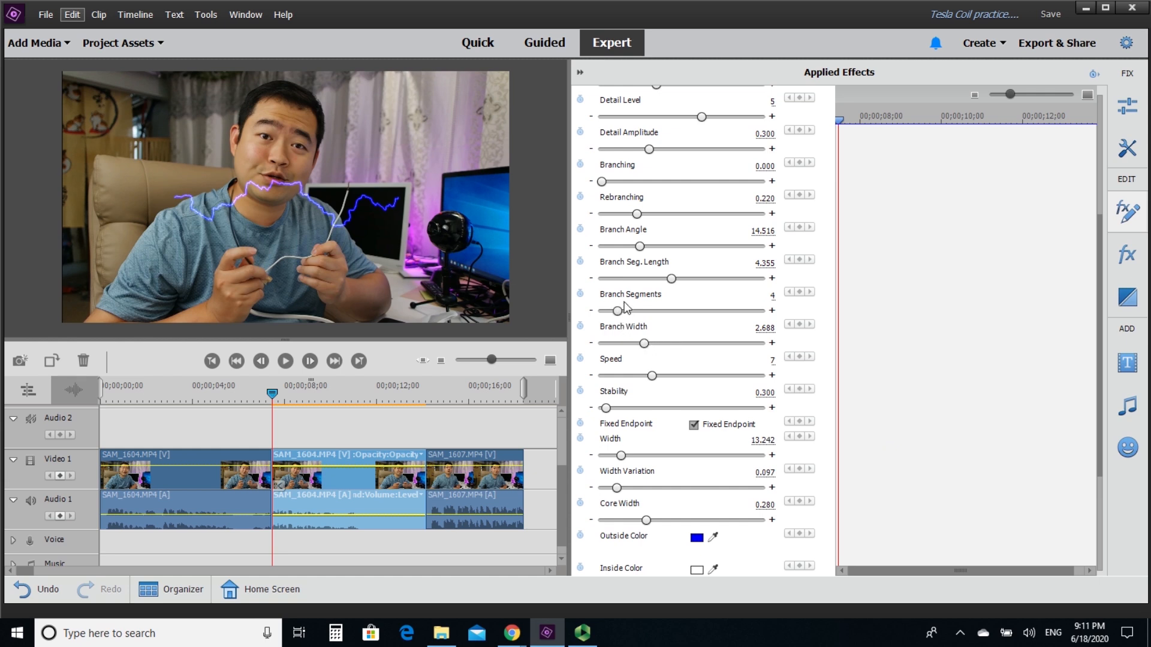
mouse_move(625, 282)
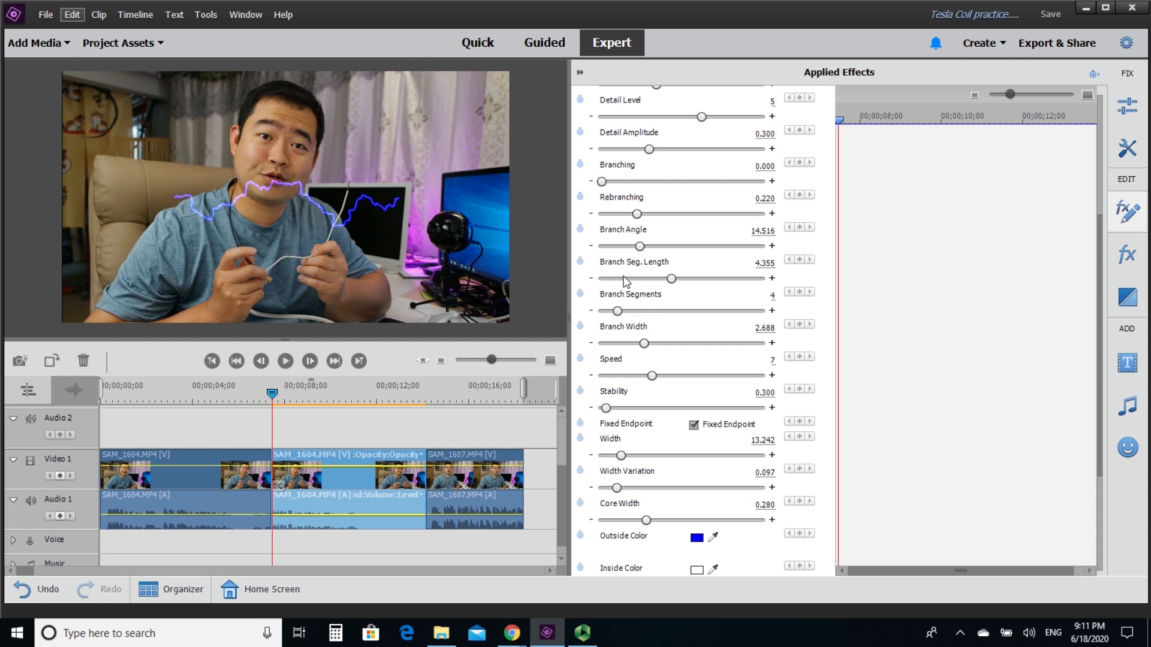
drag(619, 455, 630, 455)
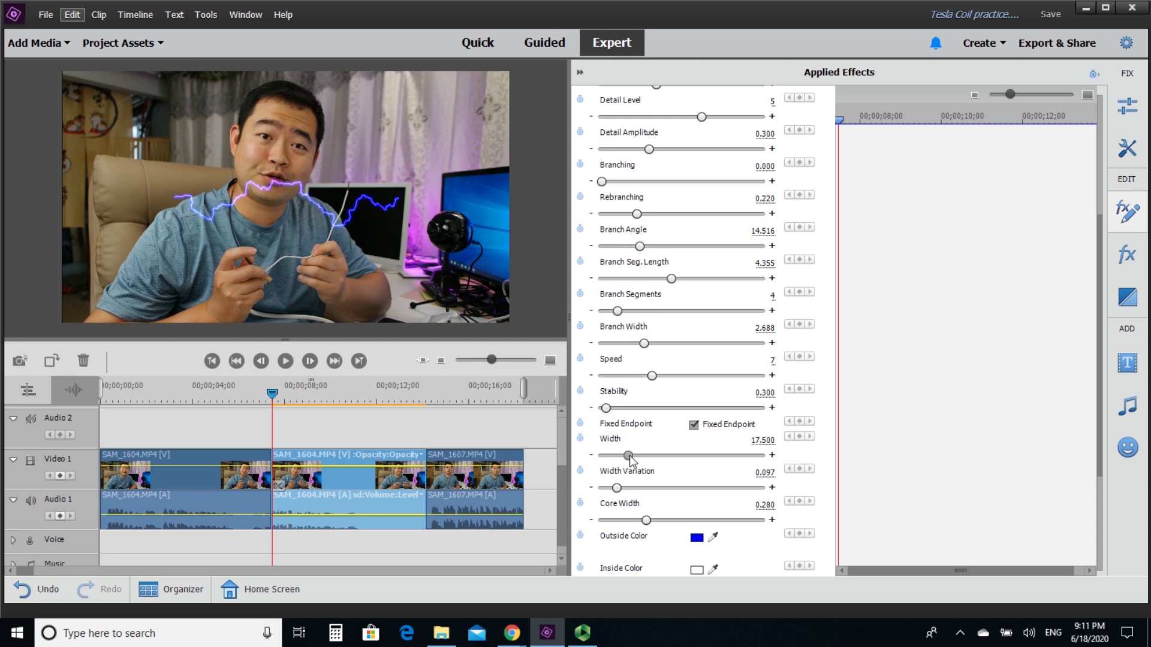
drag(625, 455, 661, 454)
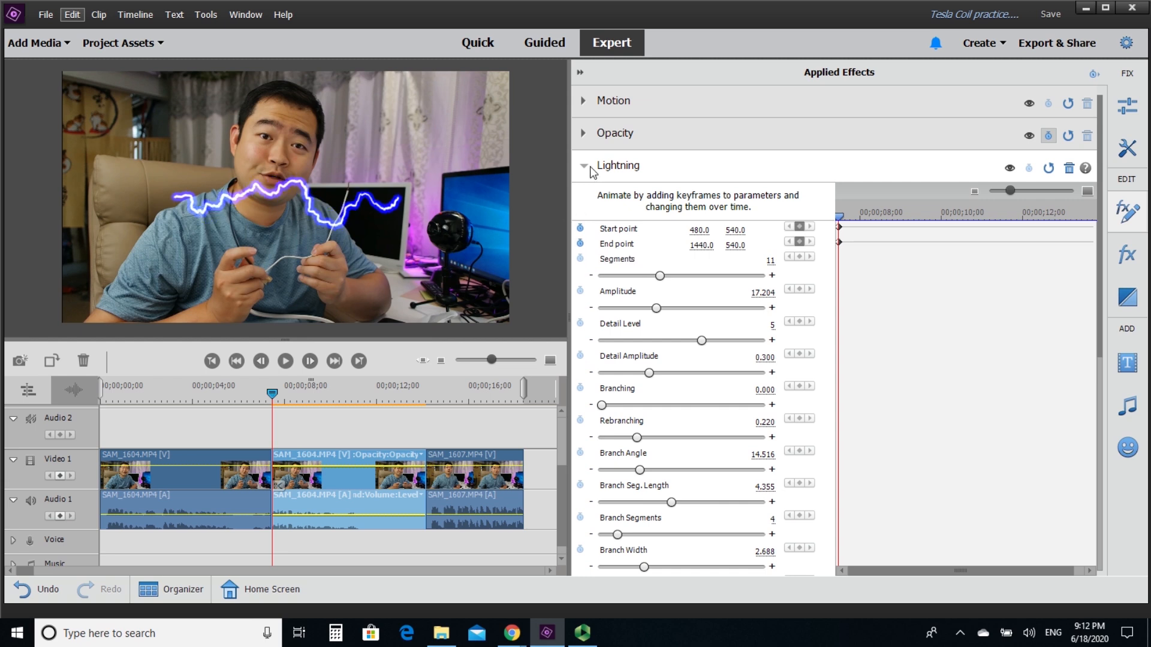
Collapse the Lightning effect's properties in Applied Effects.
click(582, 165)
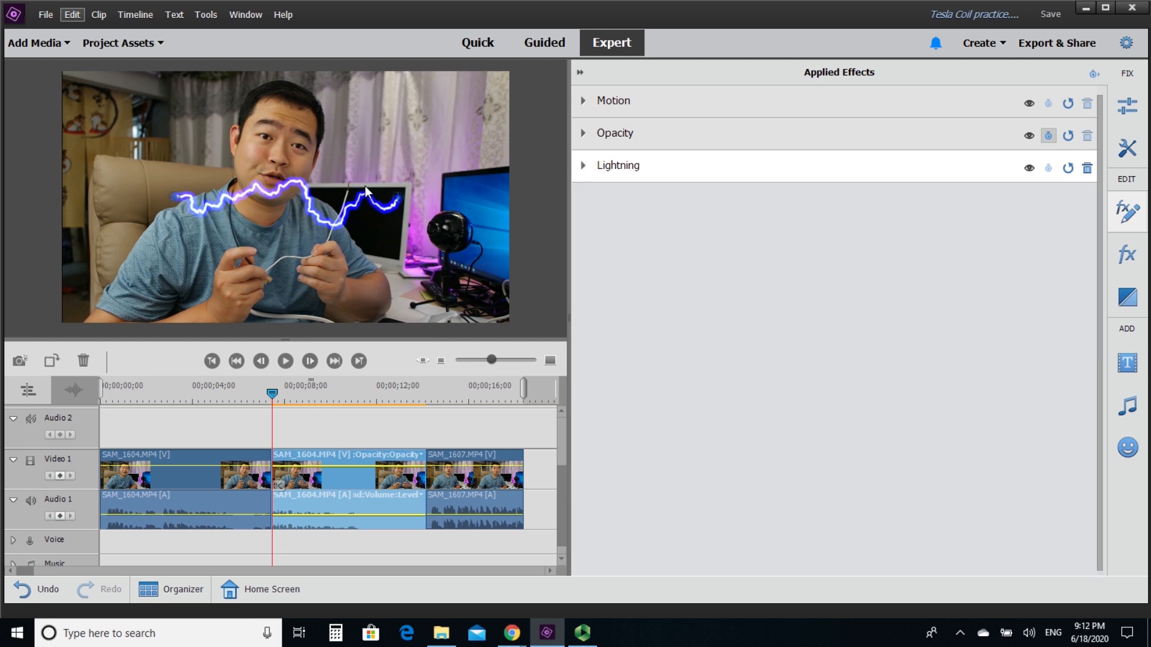
mouse_move(169, 203)
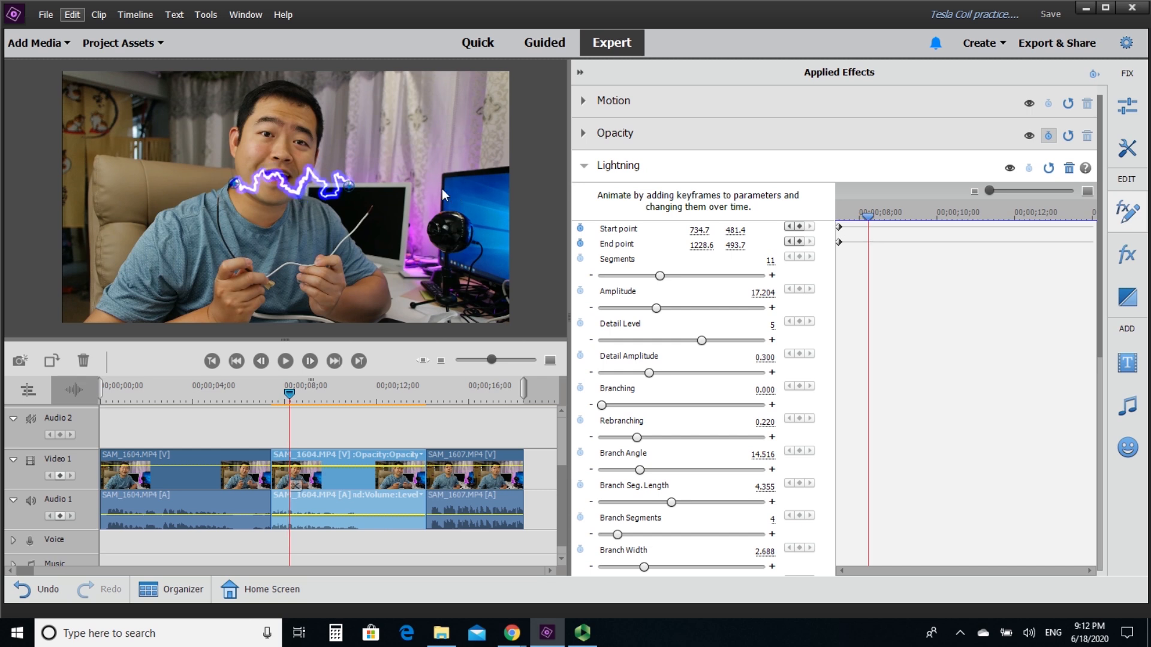
mouse_move(350, 186)
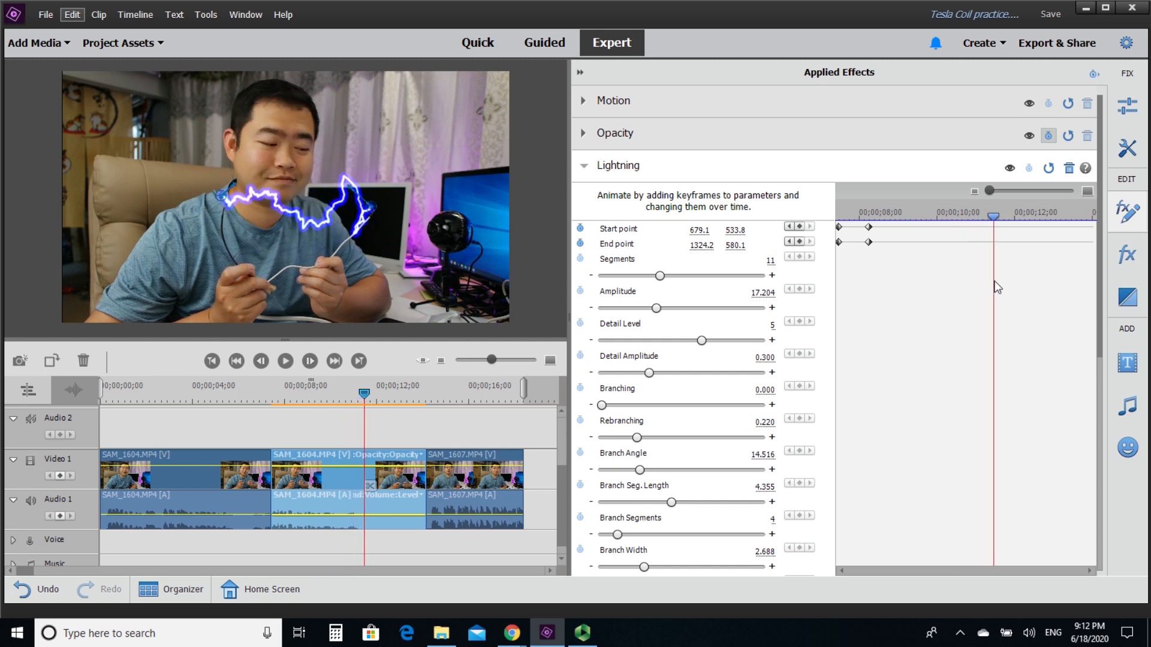
mouse_move(425, 212)
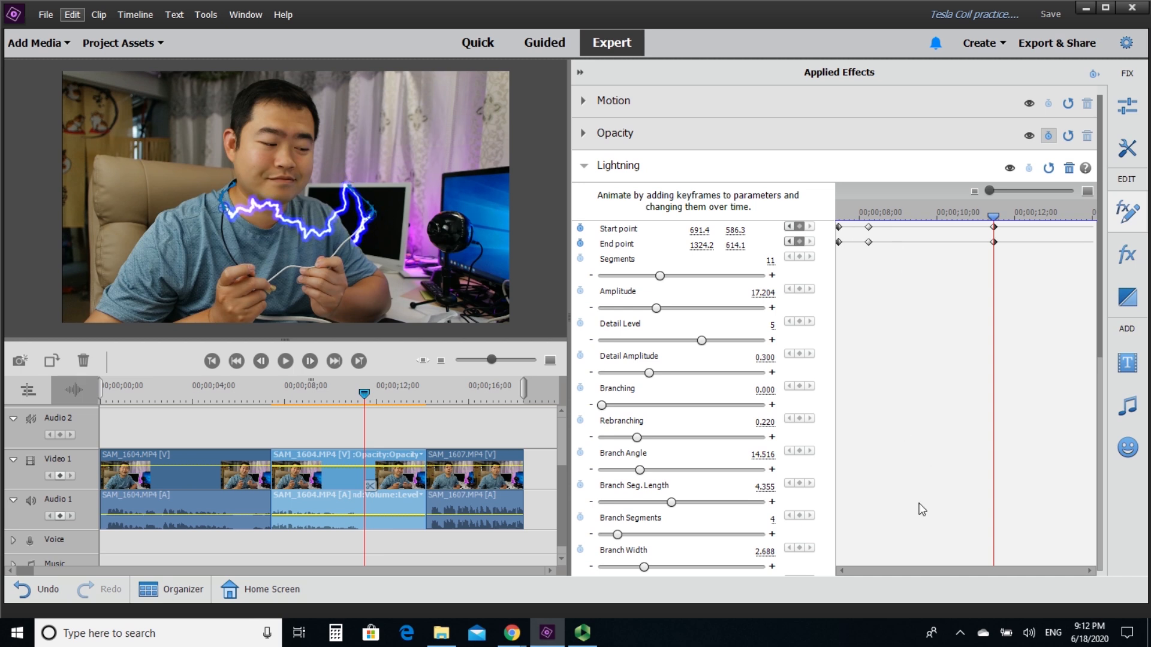
mouse_move(1007, 217)
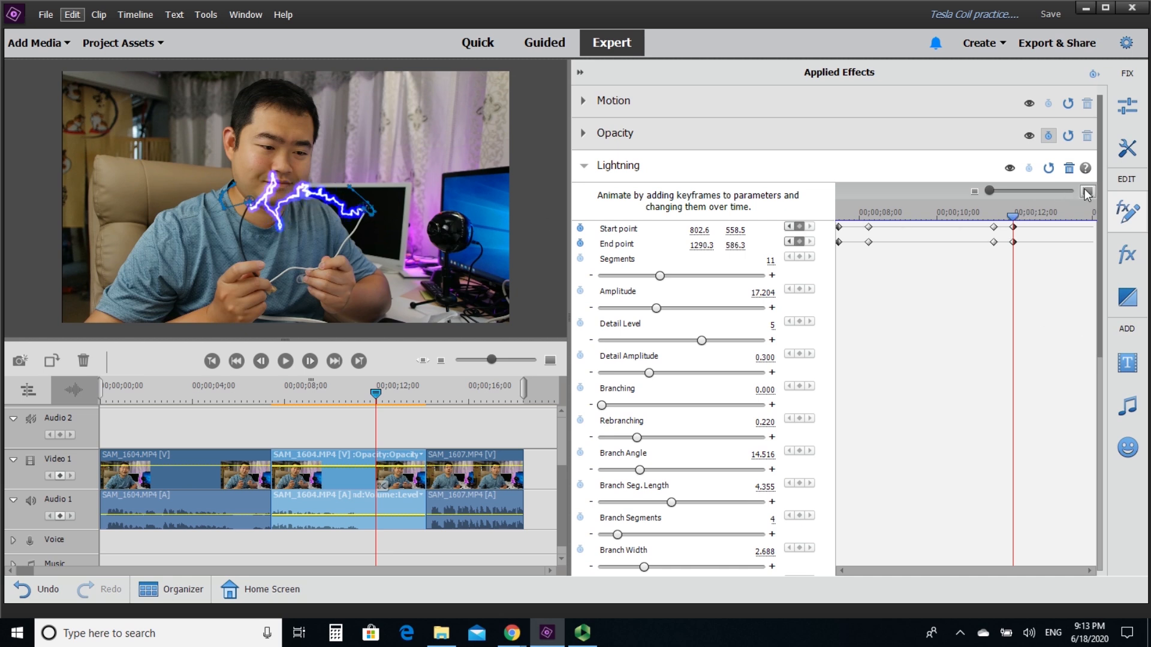
Add Start and End point keyframes placing the lightning ends on the wire tips at later moments.
click(1013, 219)
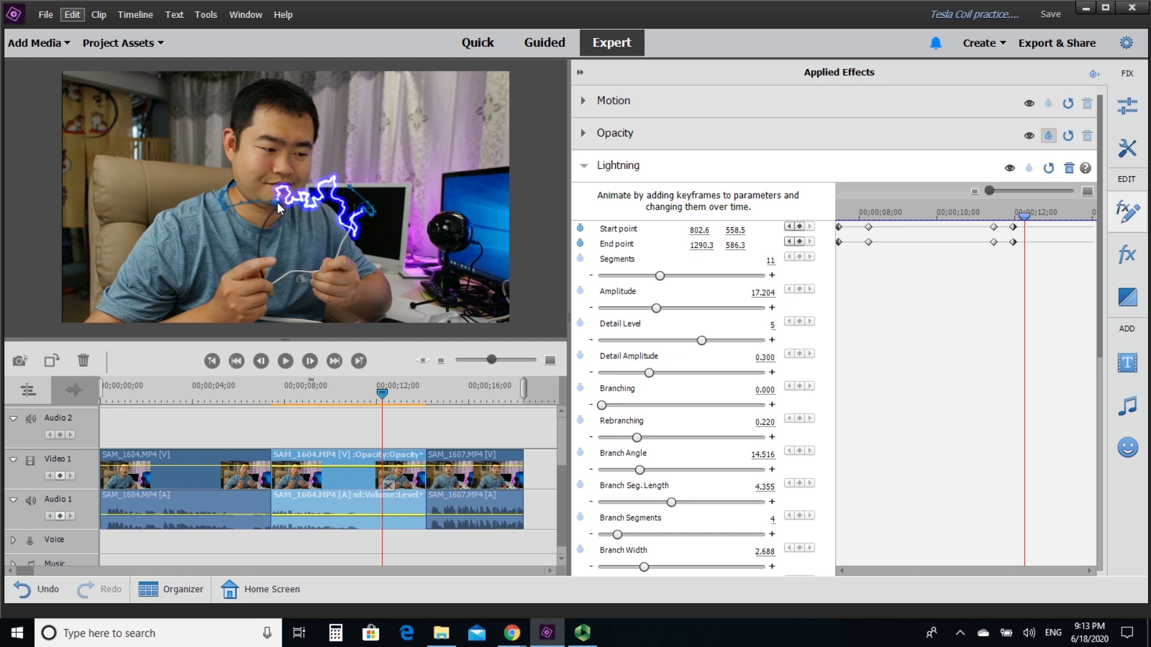
drag(275, 206, 359, 213)
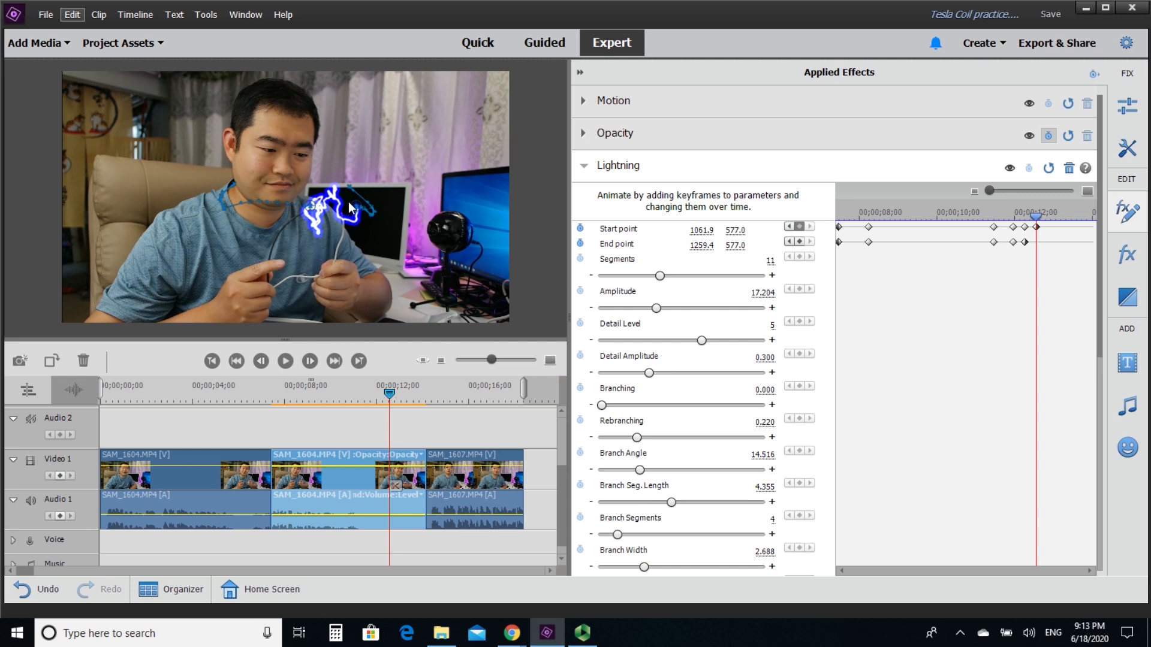
drag(371, 206, 346, 220)
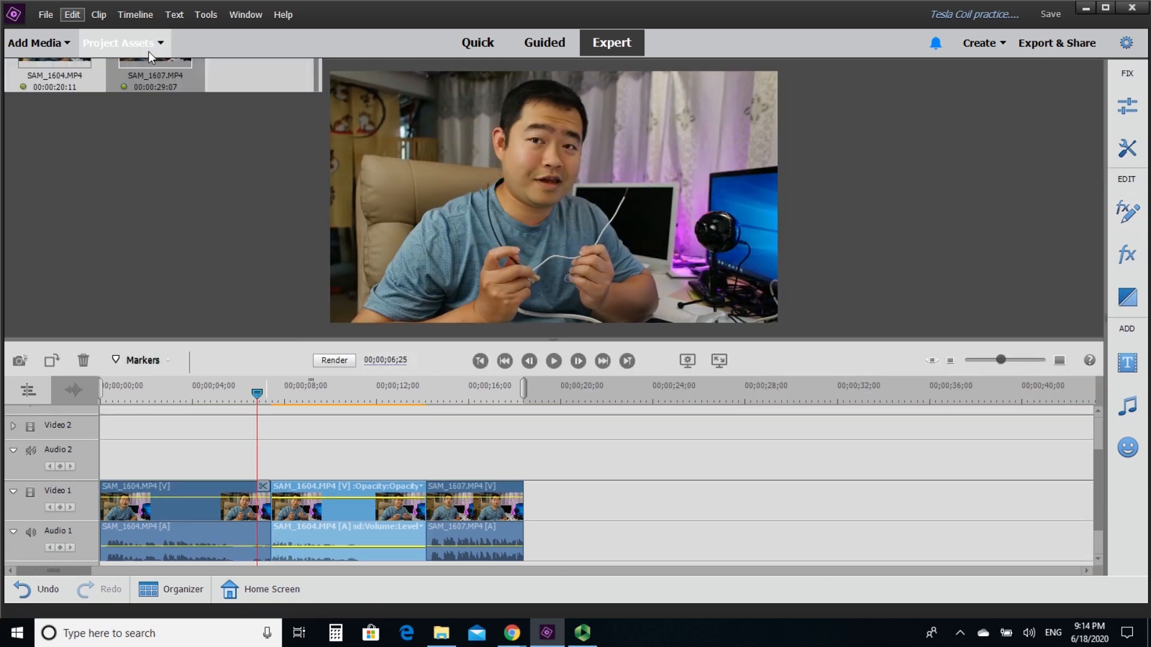
Show the Project Assets bin with the explosion clips and arc sound.
click(554, 361)
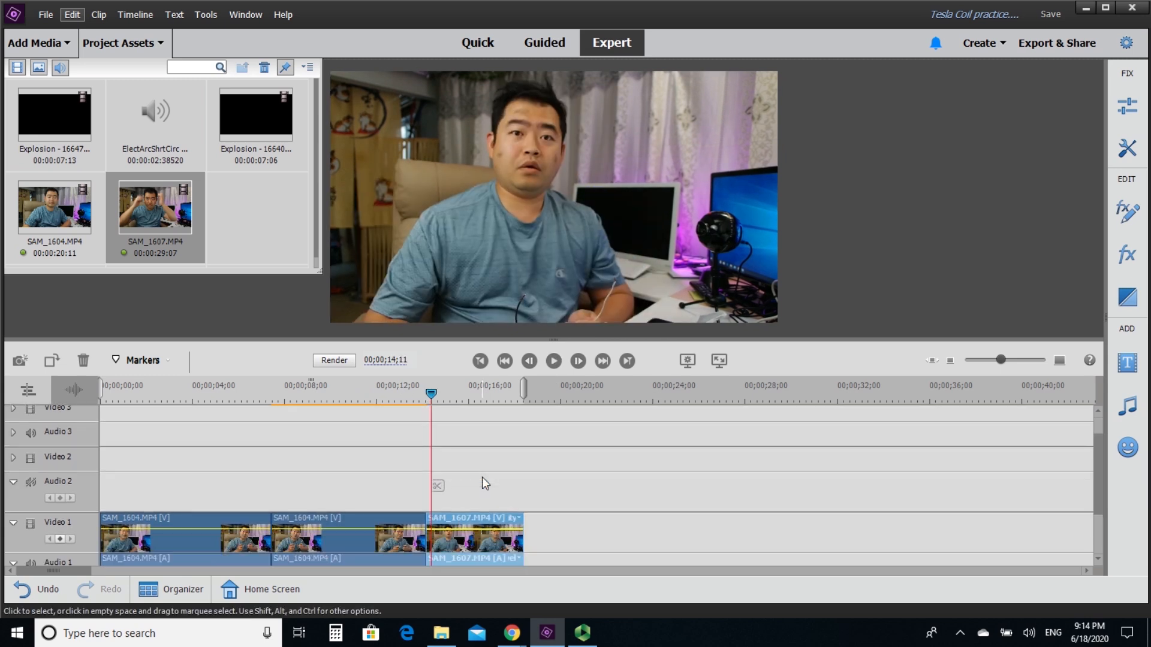
Place Explosion - 16640.mp4 on Video 2 near 00;00;12;00 and preview the overlay.
click(255, 114)
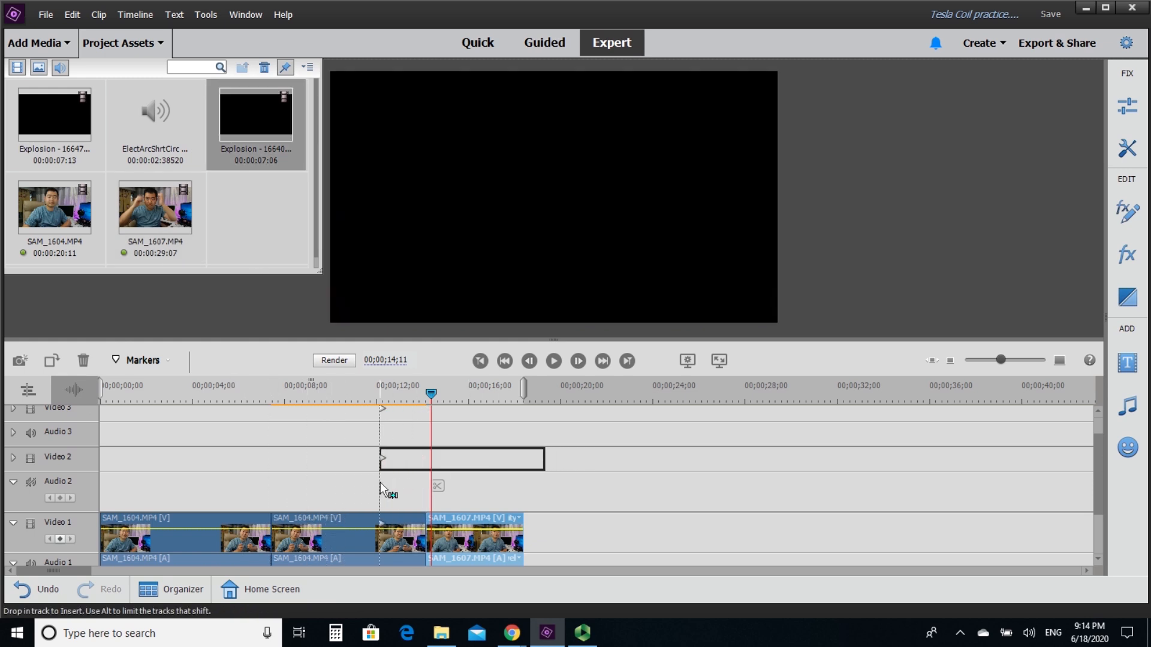
drag(255, 112, 461, 459)
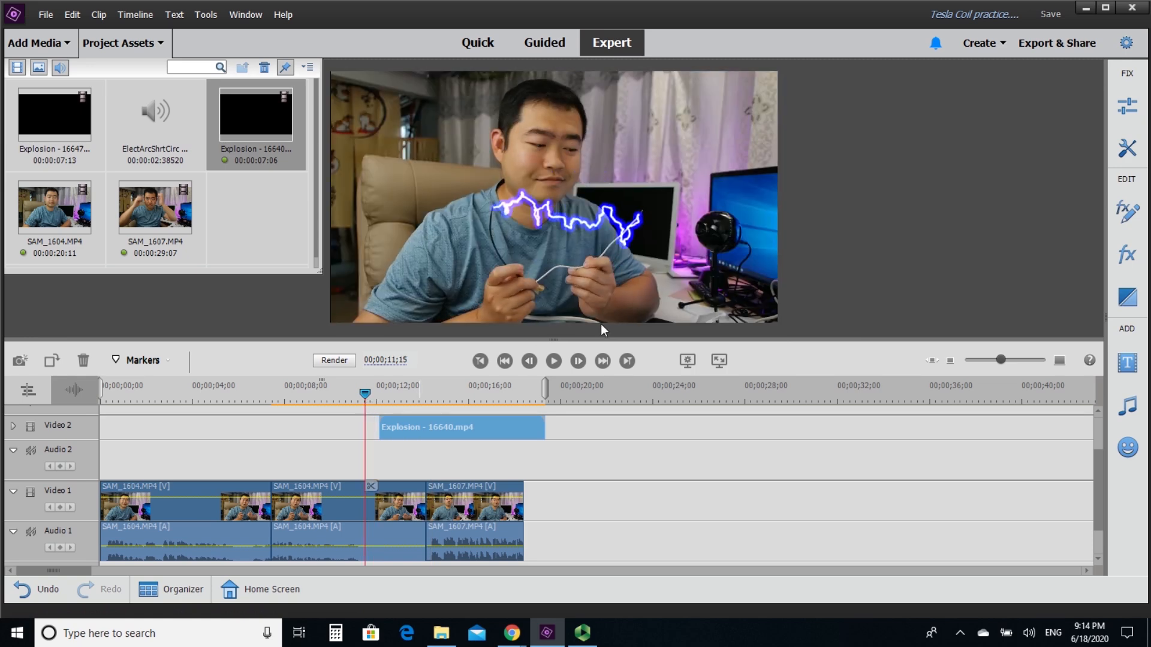
click(553, 361)
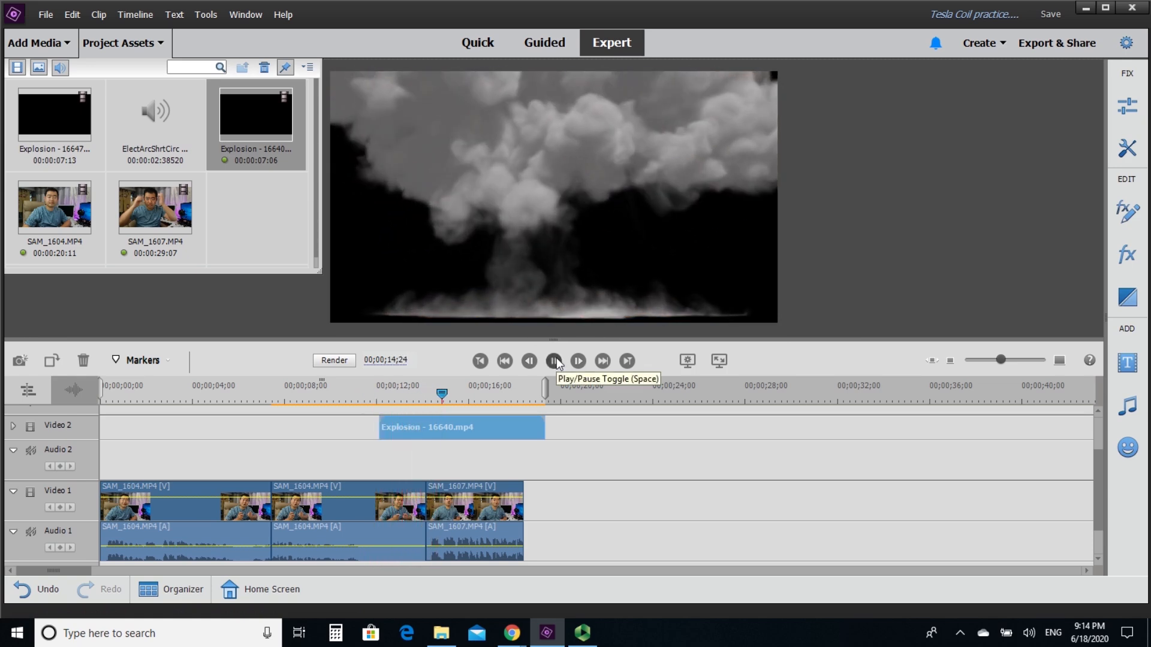
click(553, 361)
text(lig)
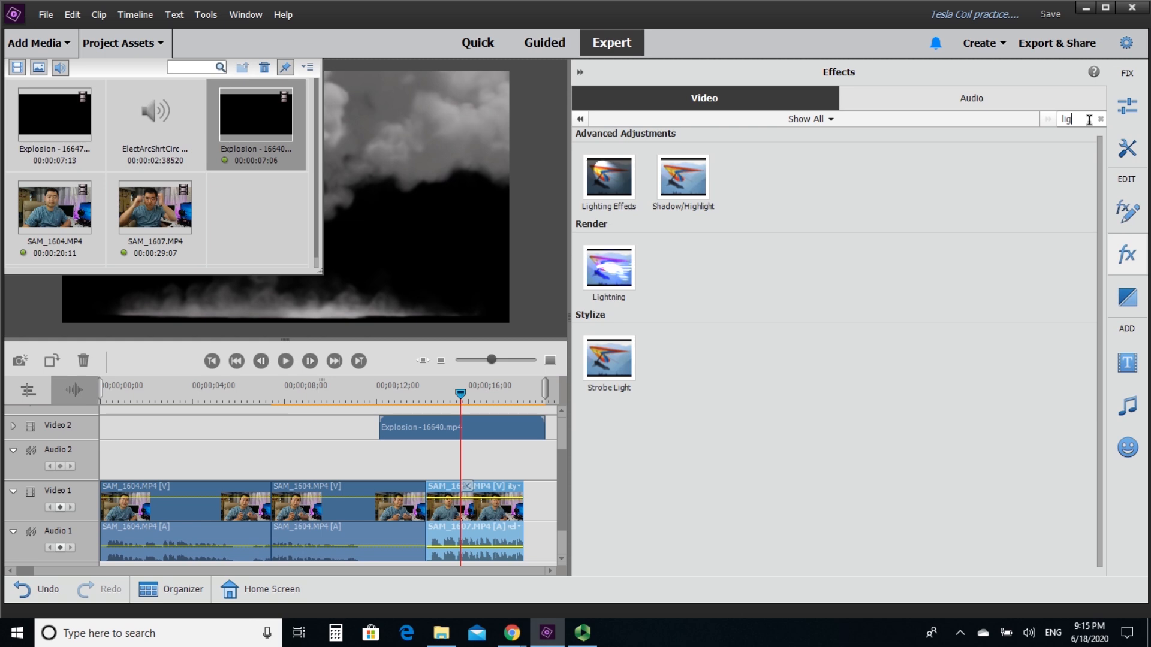
Search effects for 'key' and apply Chroma Key to the explosion clip on Video 2.
text(key)
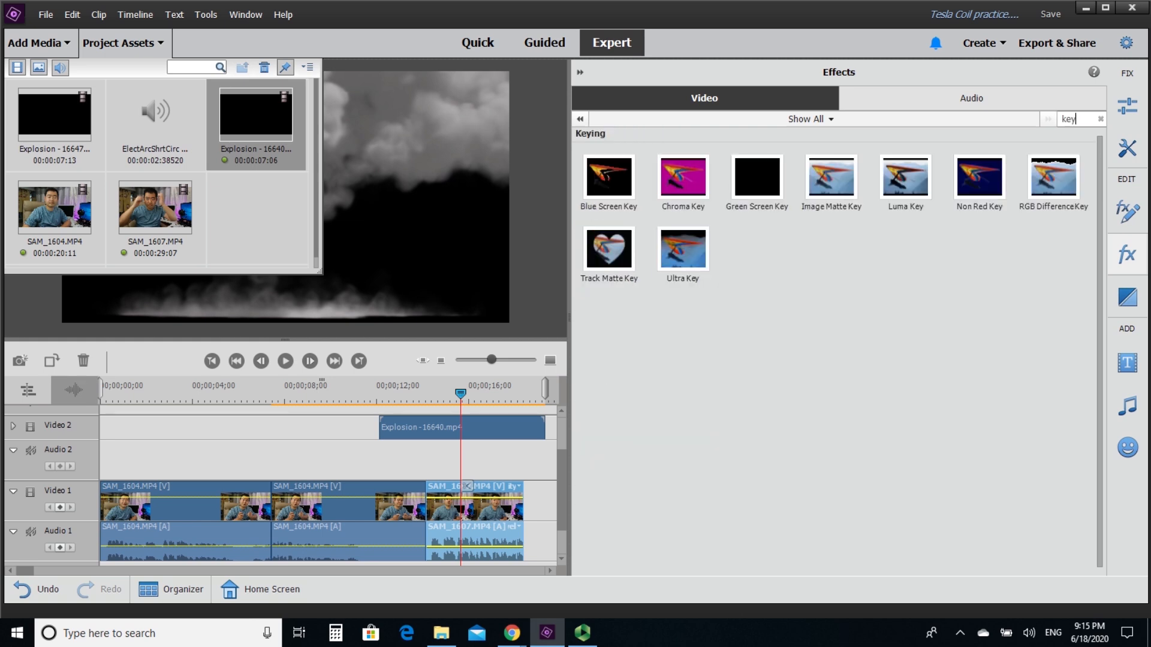
click(683, 177)
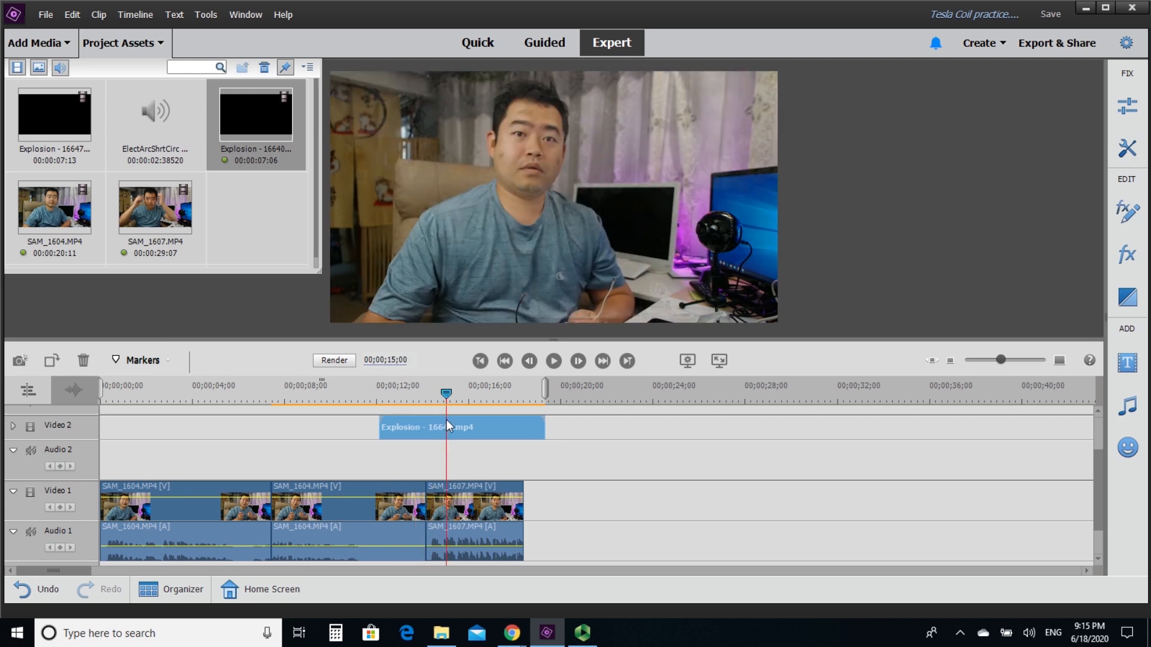
click(405, 391)
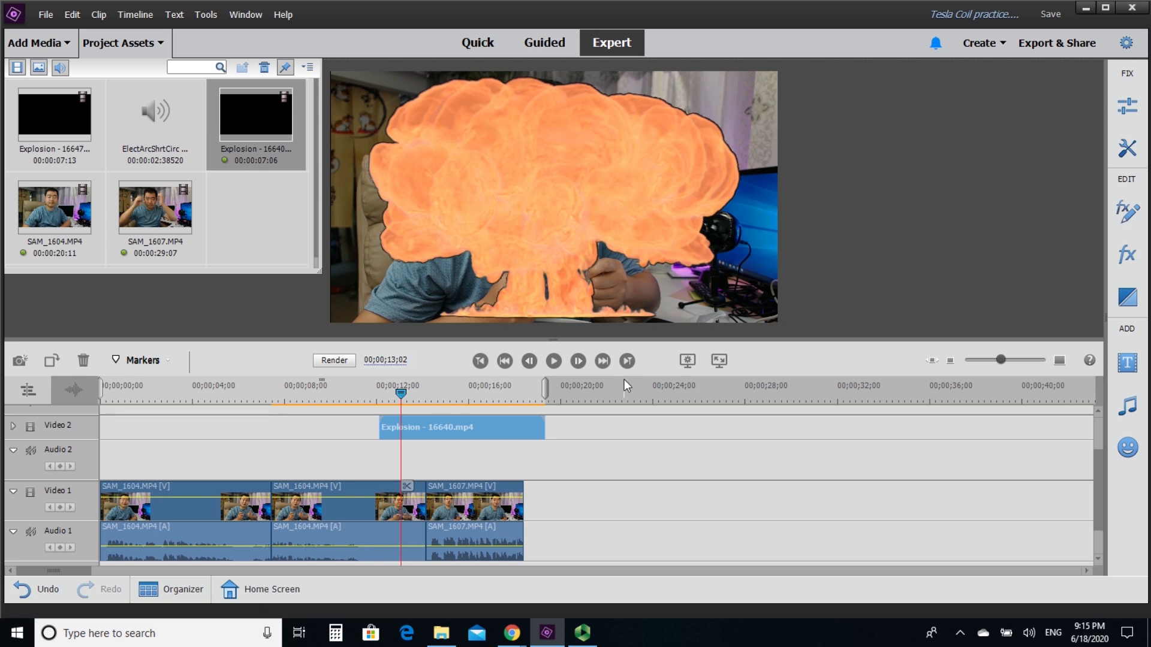
mouse_move(1127, 296)
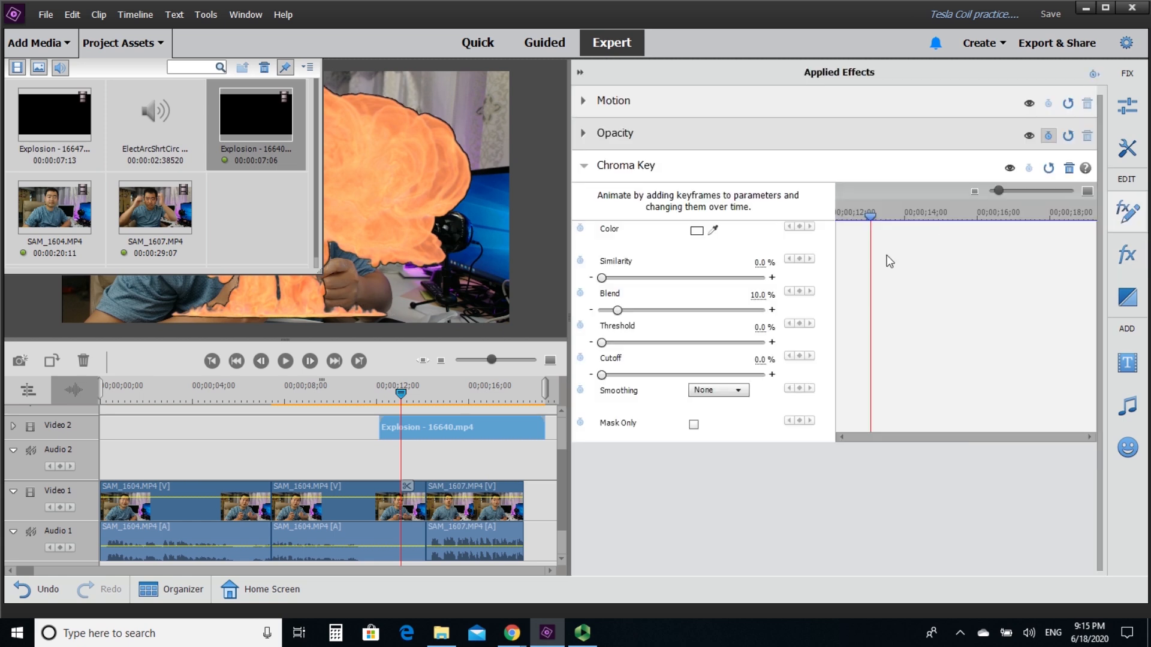
mouse_move(193, 59)
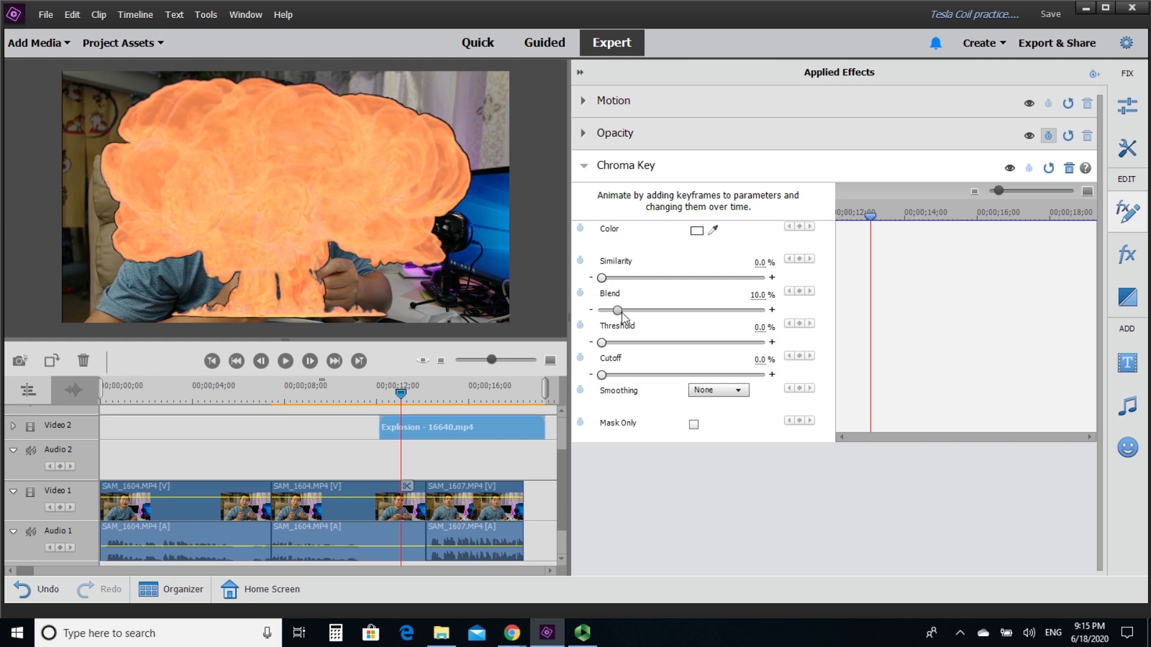
Set Chroma Key Similarity to 41.9% and Blend to 16.2%, then collapse its settings.
drag(616, 310, 629, 310)
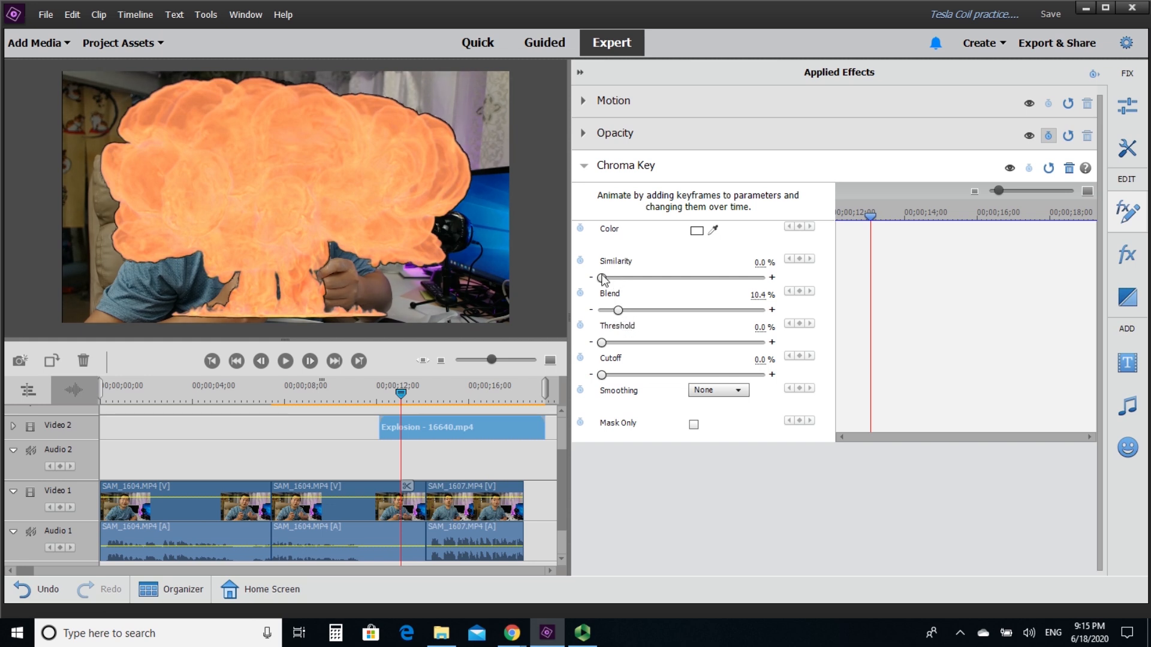
drag(601, 278, 621, 277)
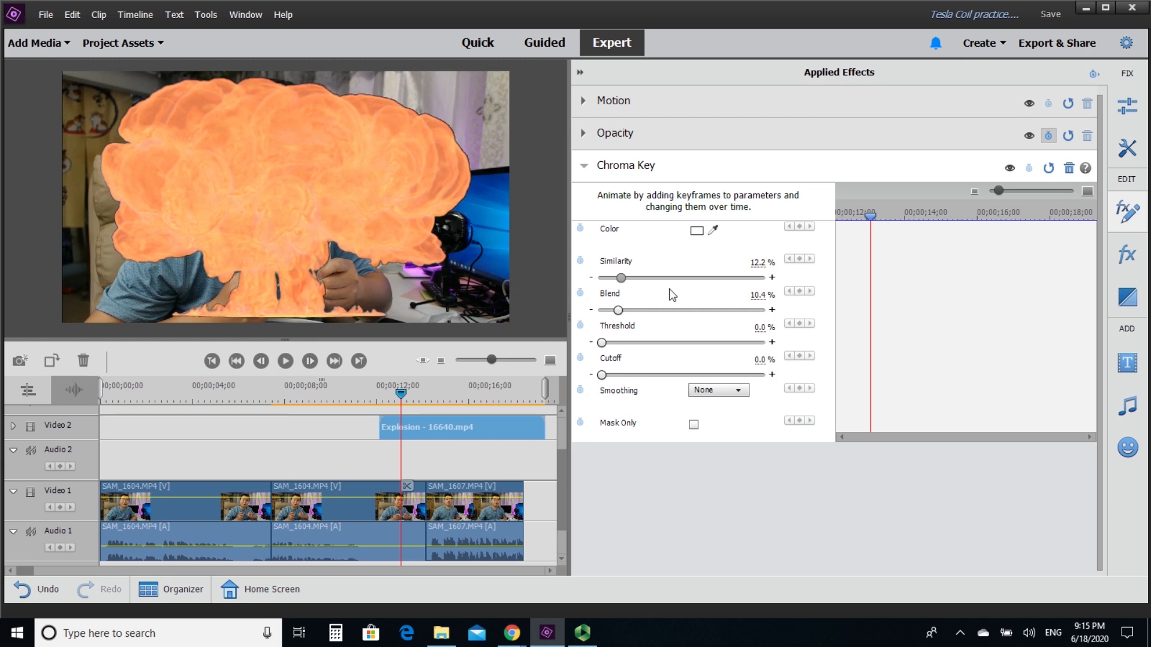
drag(620, 278, 655, 277)
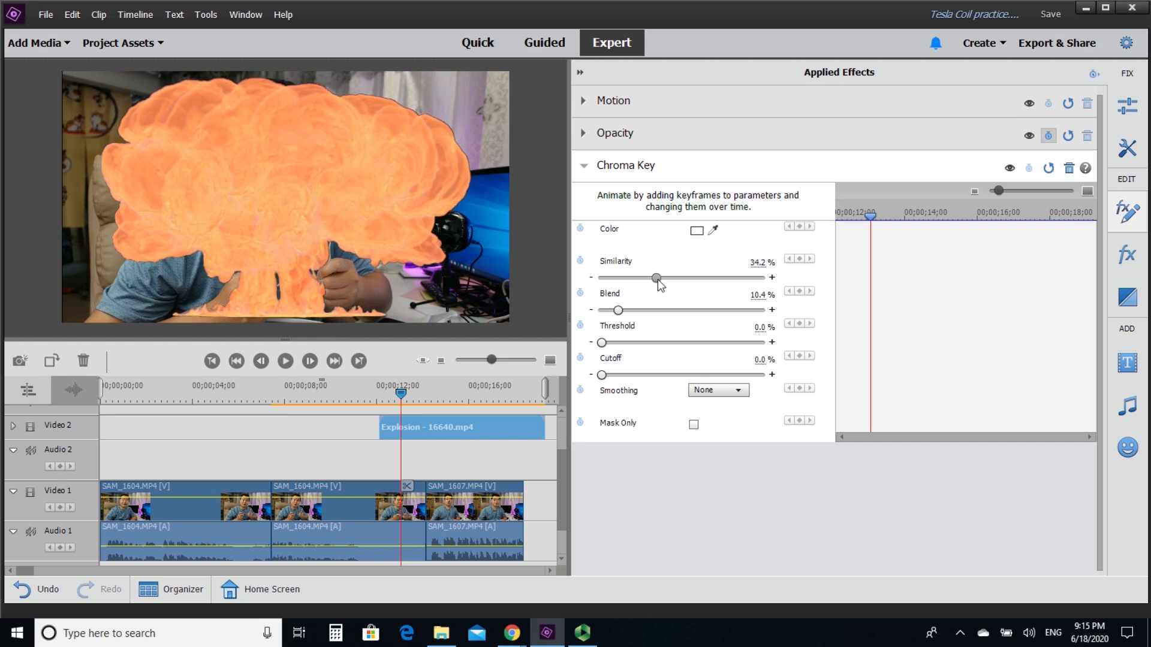
drag(655, 278, 667, 277)
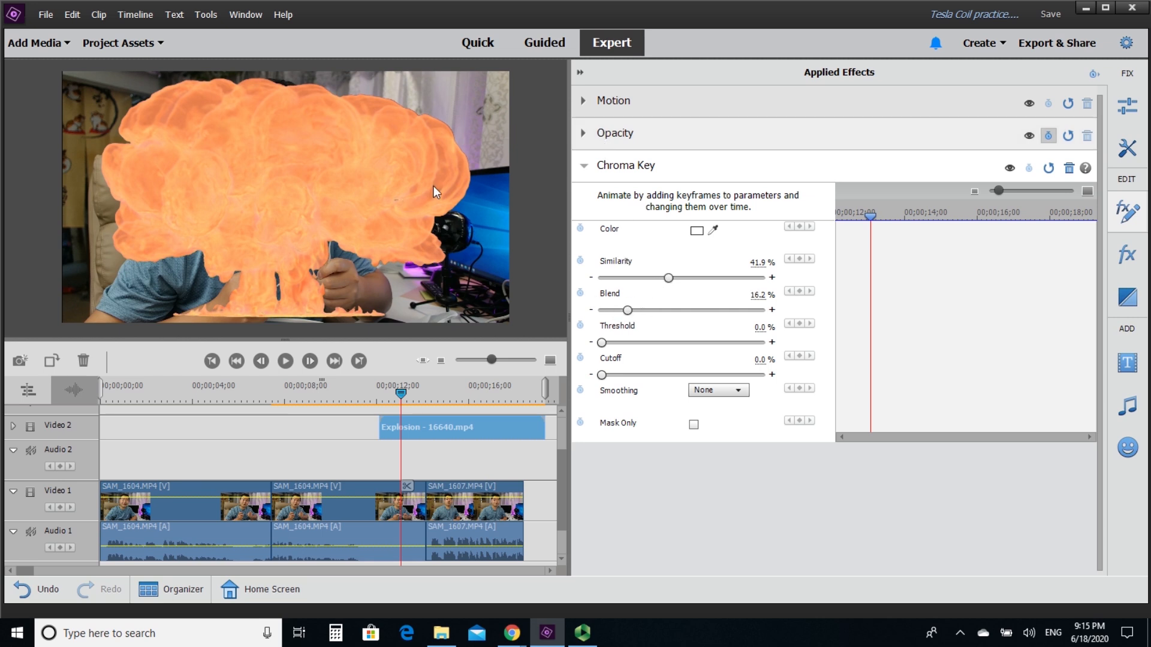
mouse_move(581, 76)
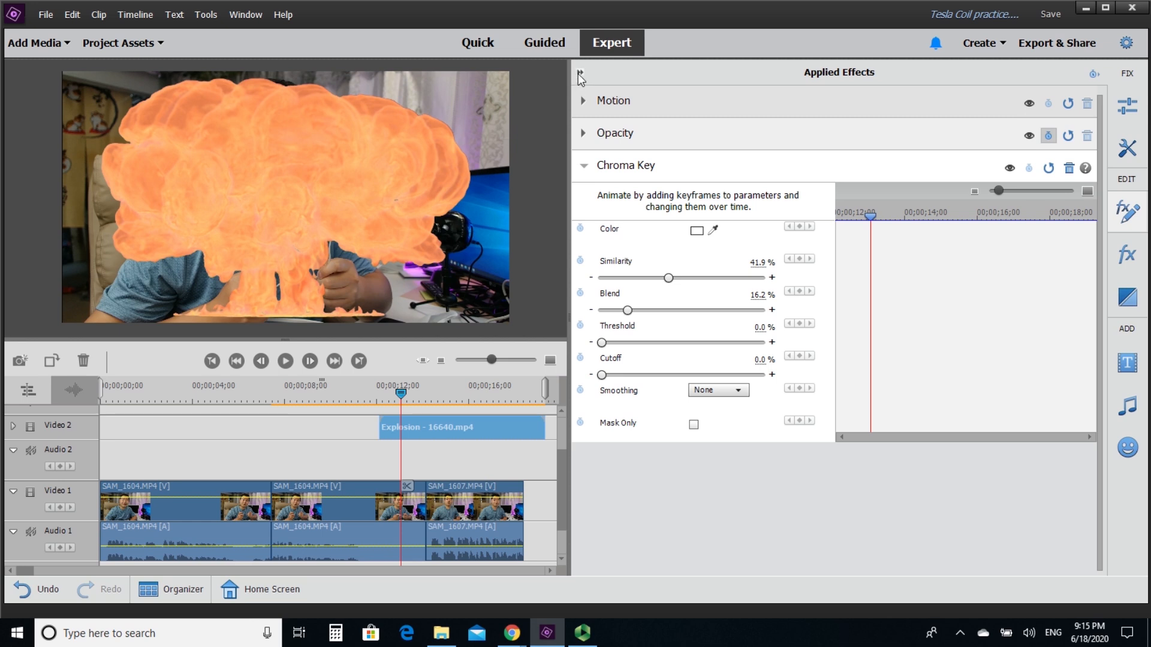
click(580, 72)
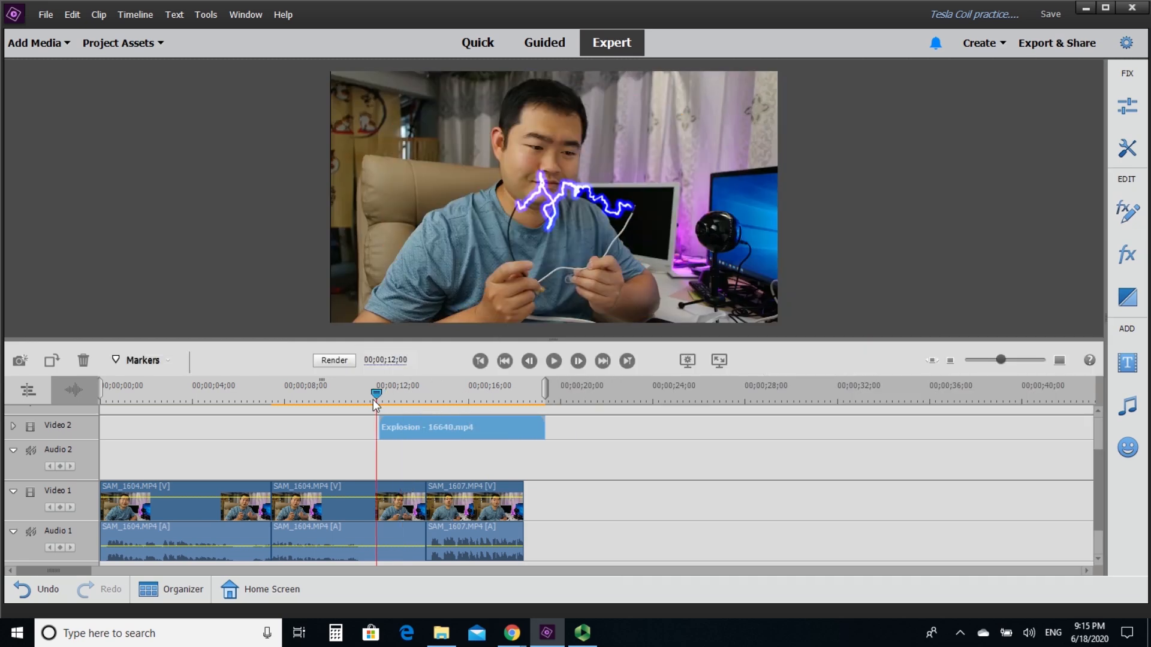
Time-stretch the explosion clip to 150% speed via Time Stretch.
drag(375, 393, 395, 393)
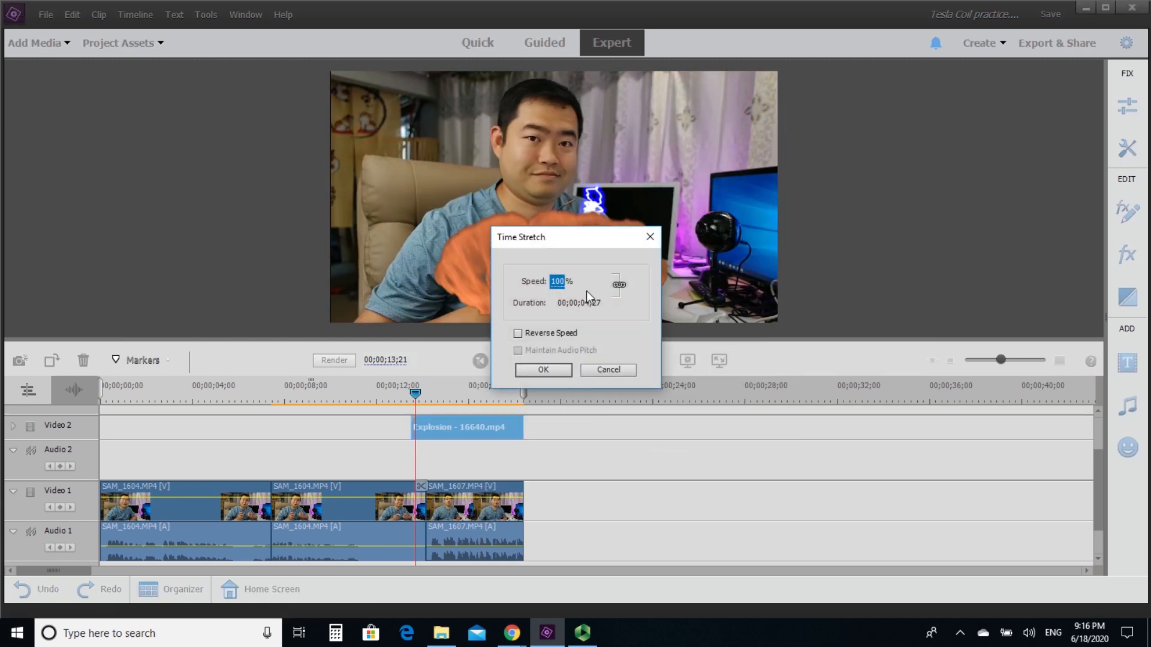
click(543, 370)
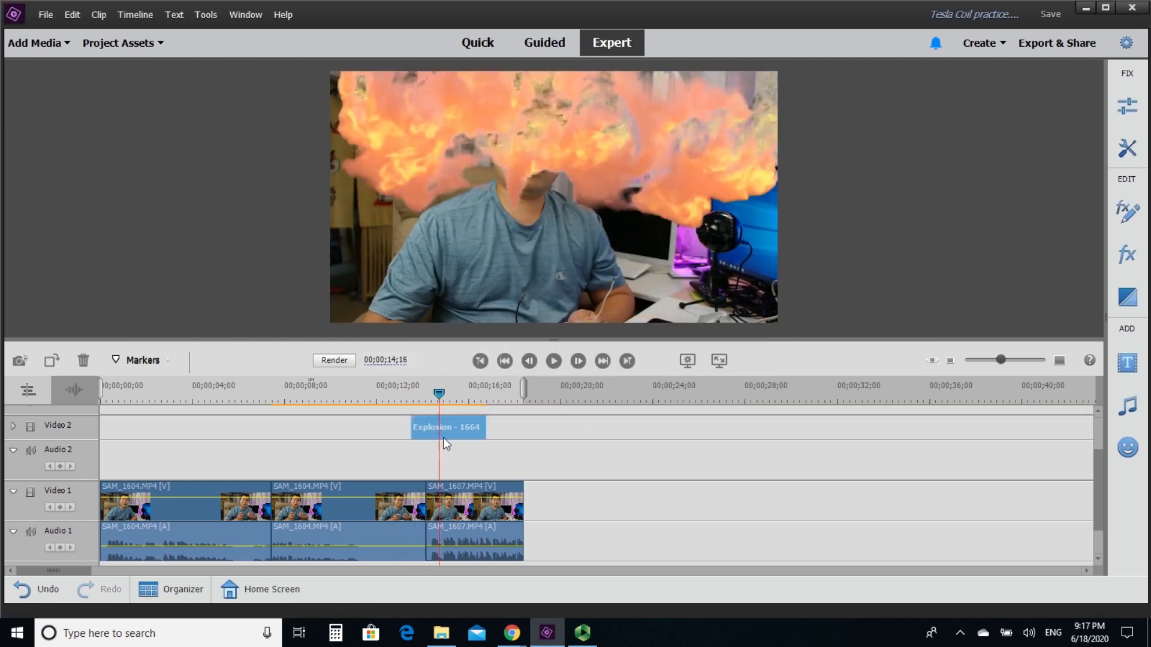
click(554, 361)
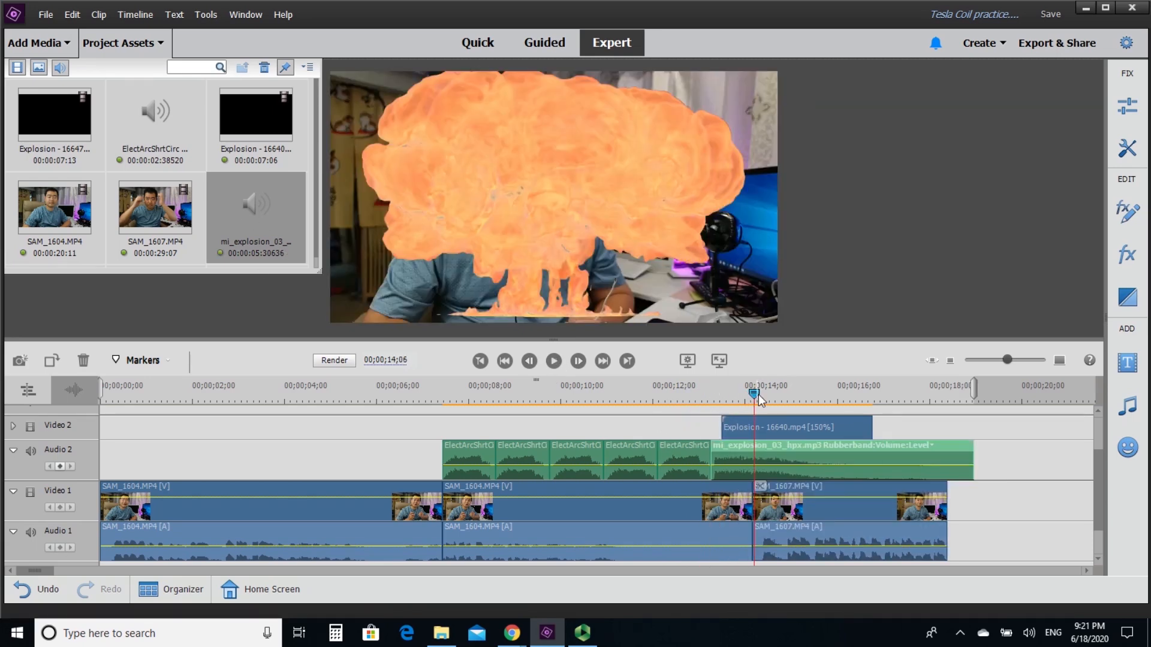
Add ElectArc sounds and mi_explosion_03_hpx.mp3 on Audio 2, then play the edit from the start.
click(553, 361)
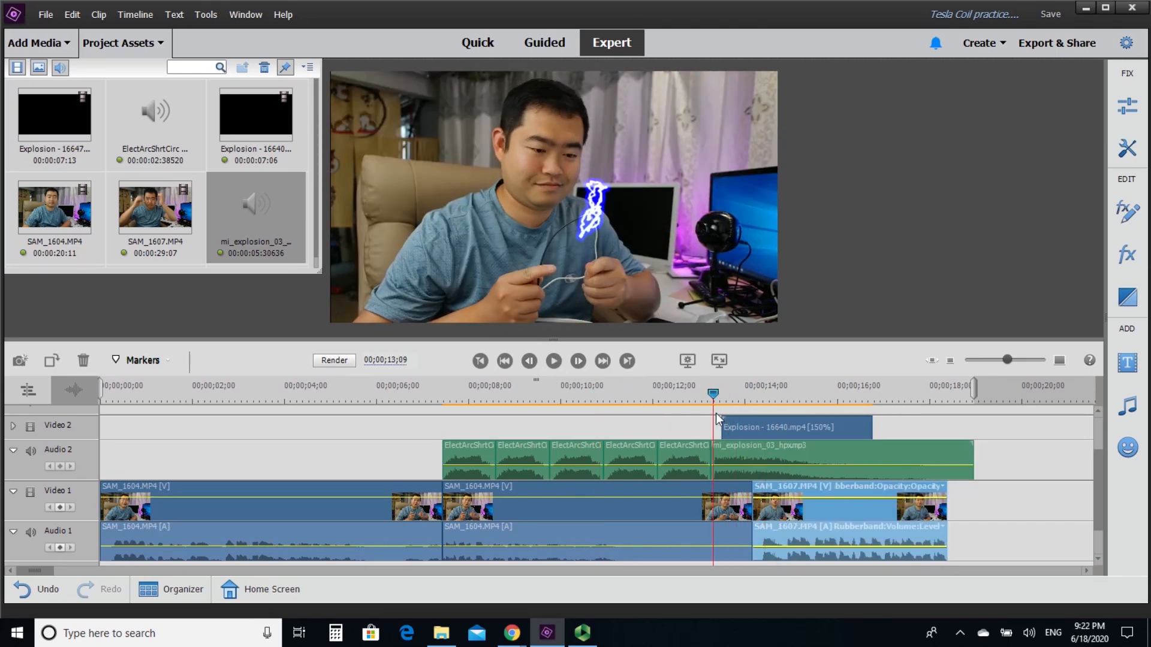
click(554, 361)
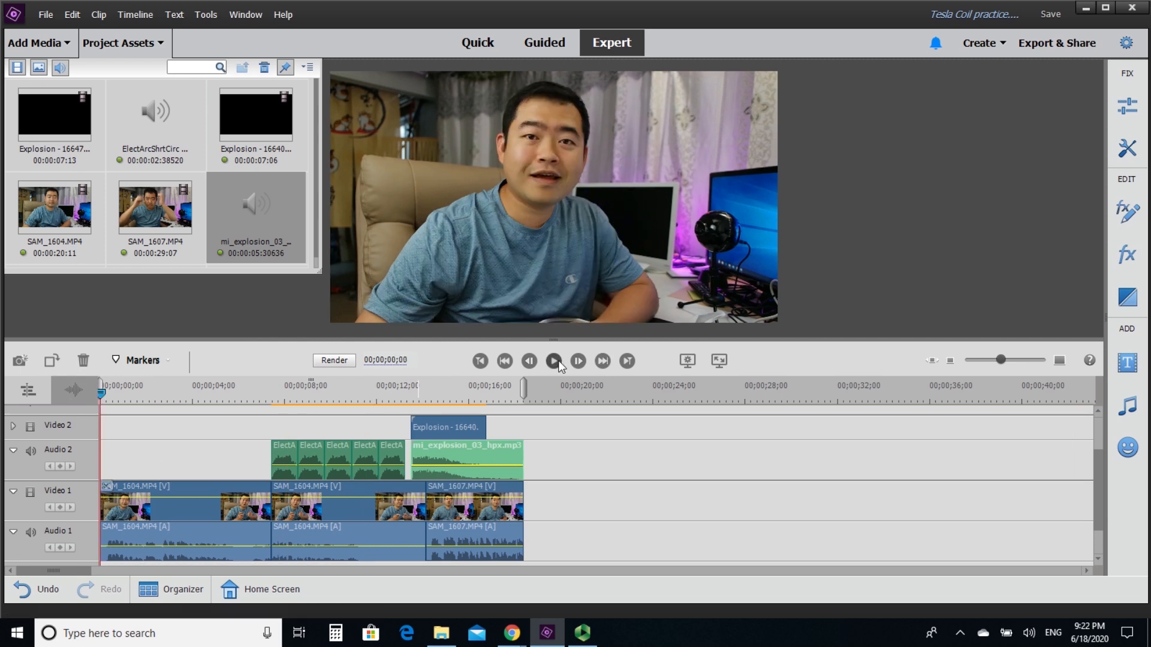
click(553, 362)
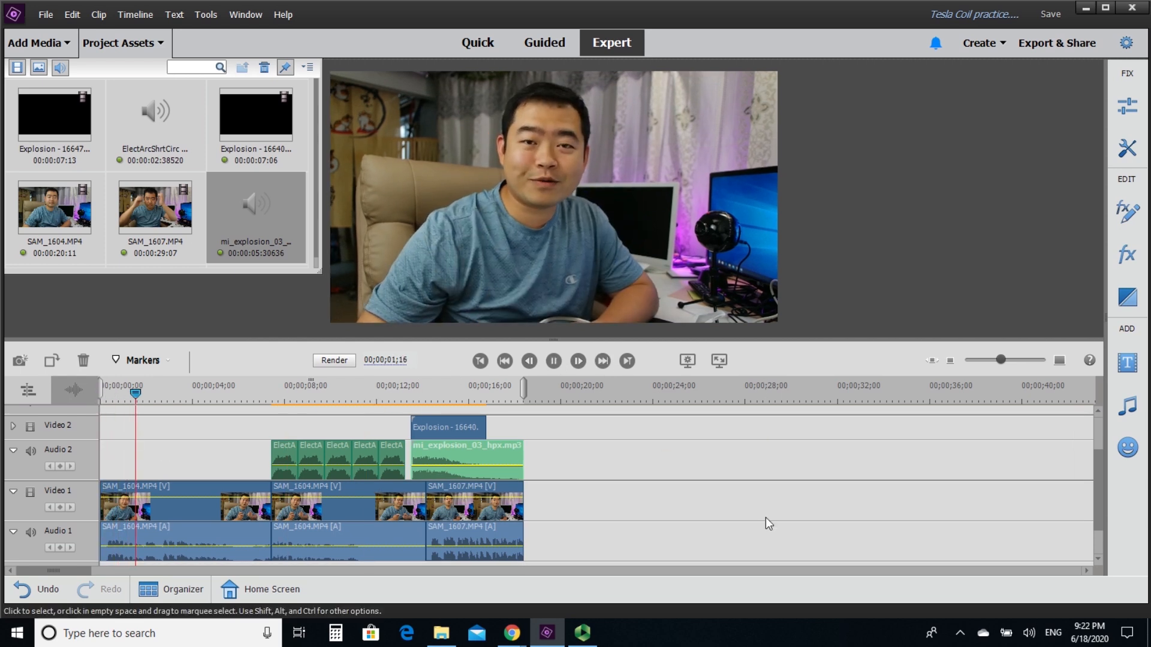